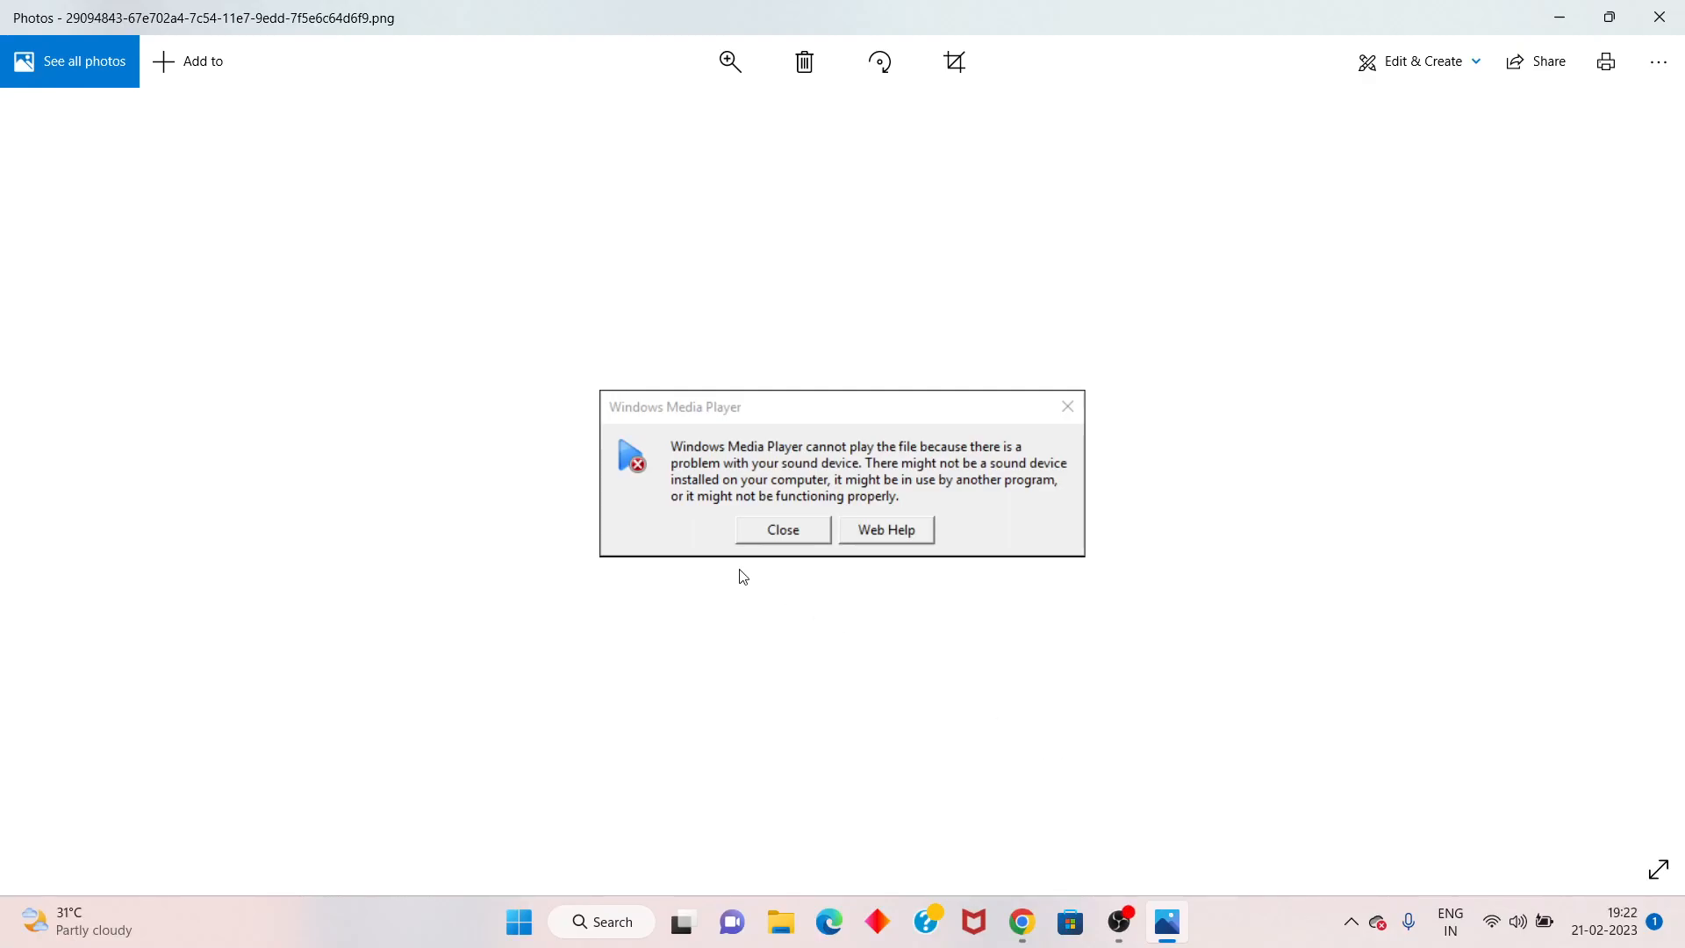
mouse_move(658, 427)
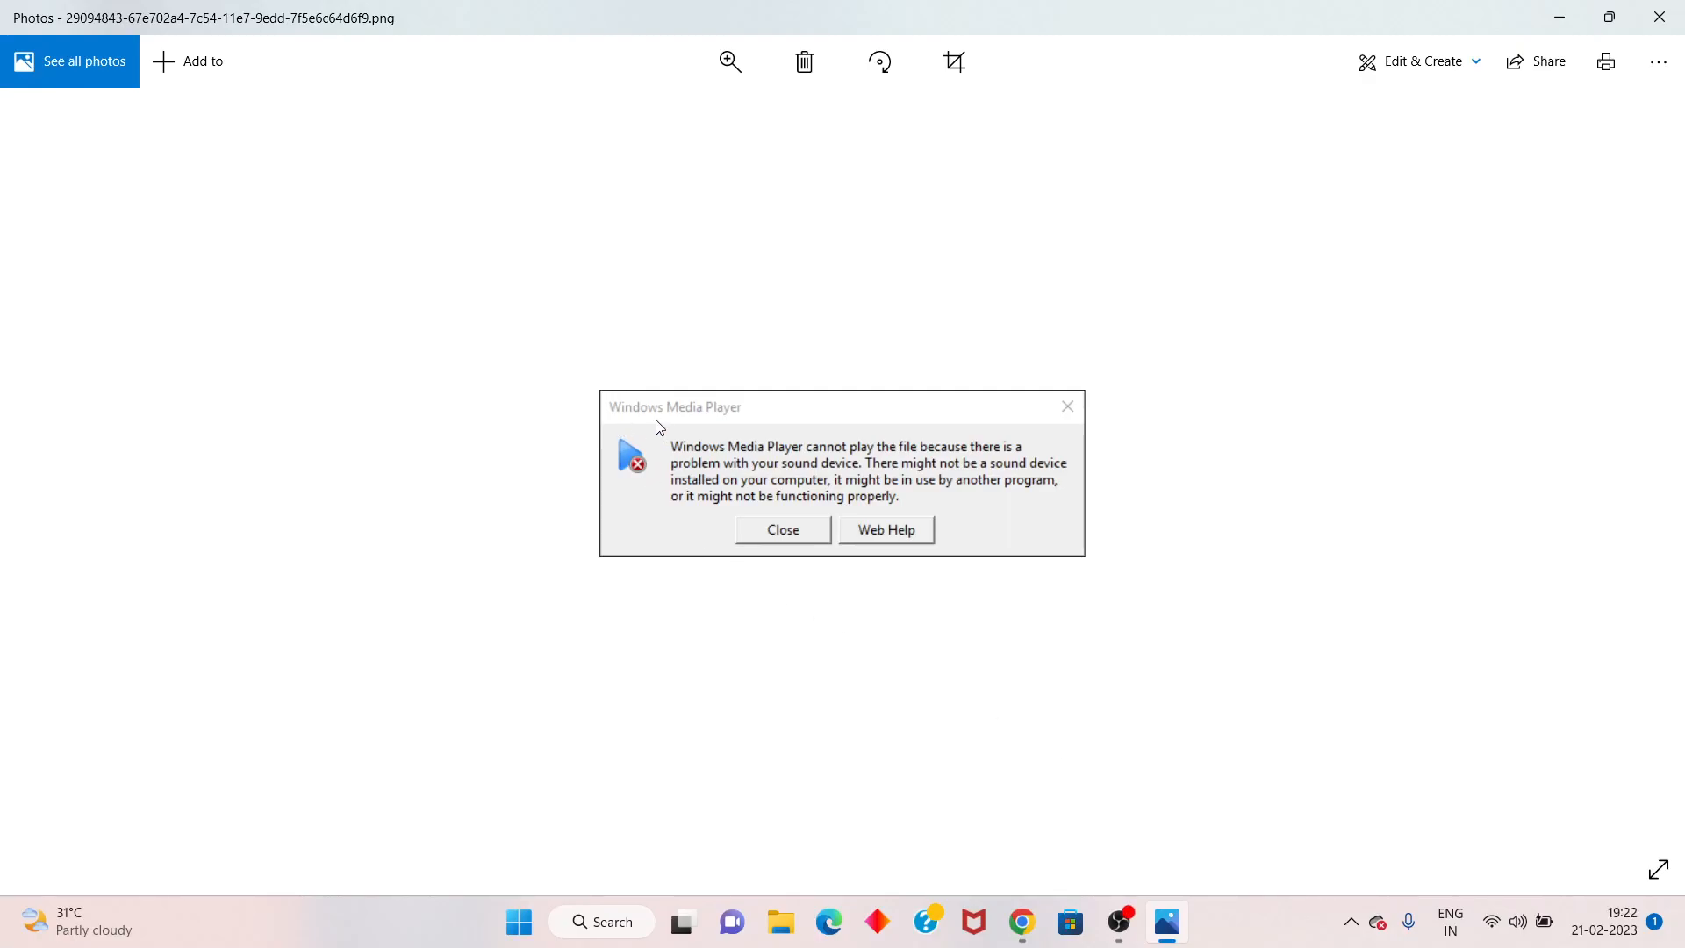
mouse_move(866, 458)
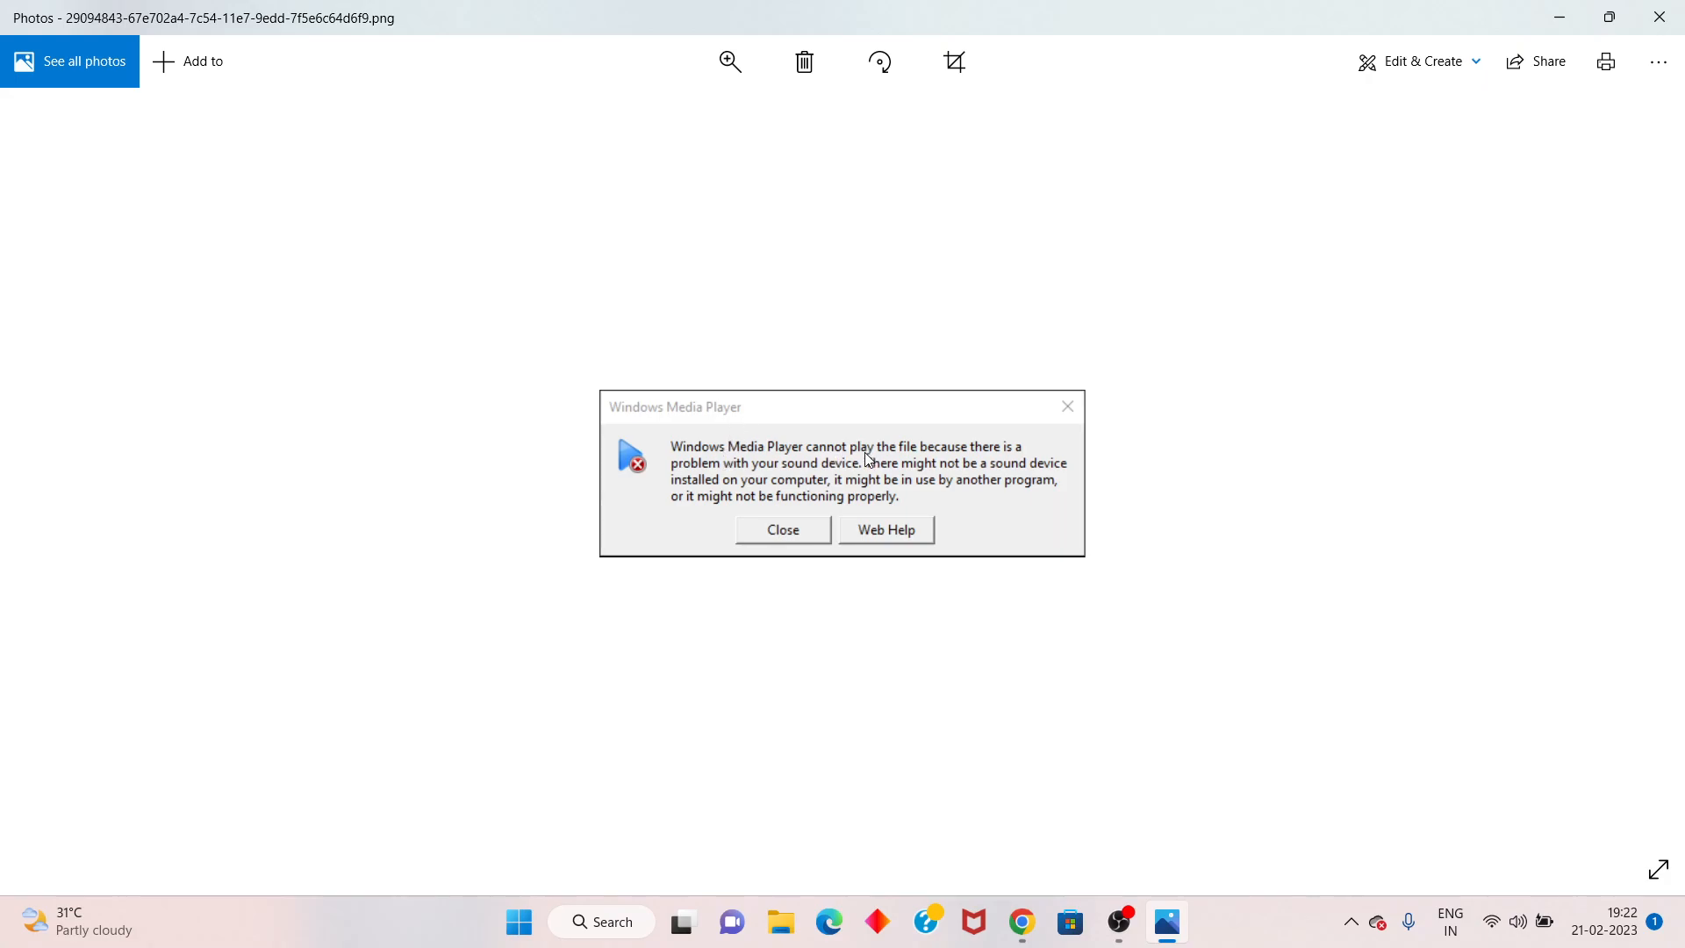
mouse_move(922, 456)
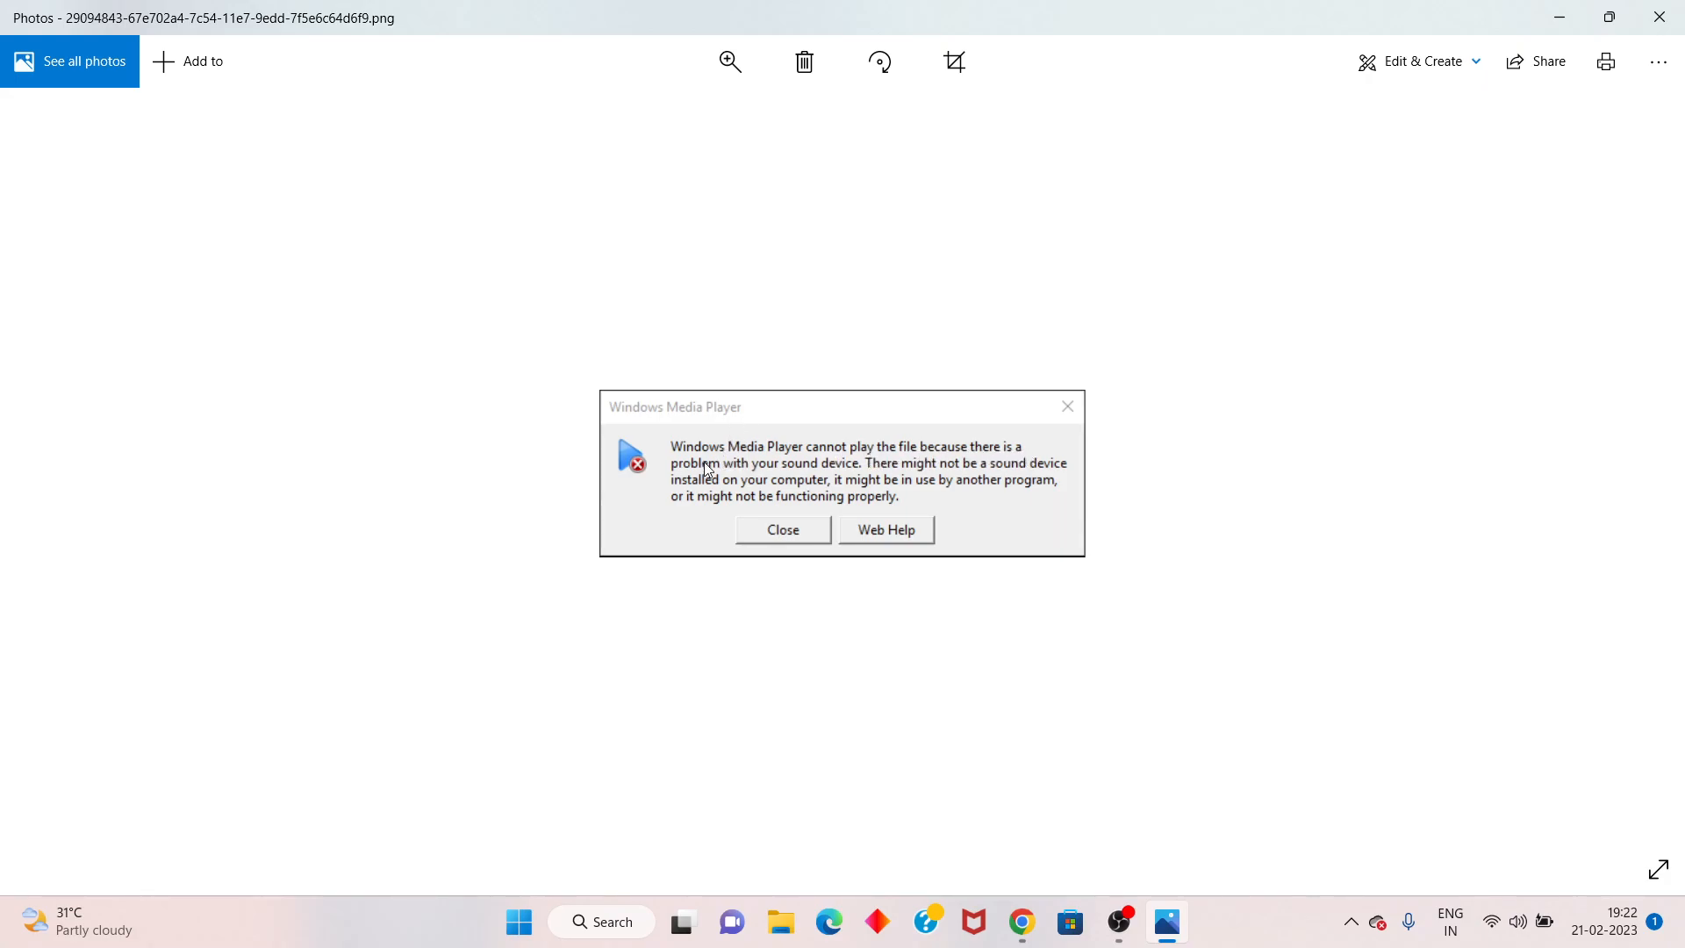
mouse_move(863, 474)
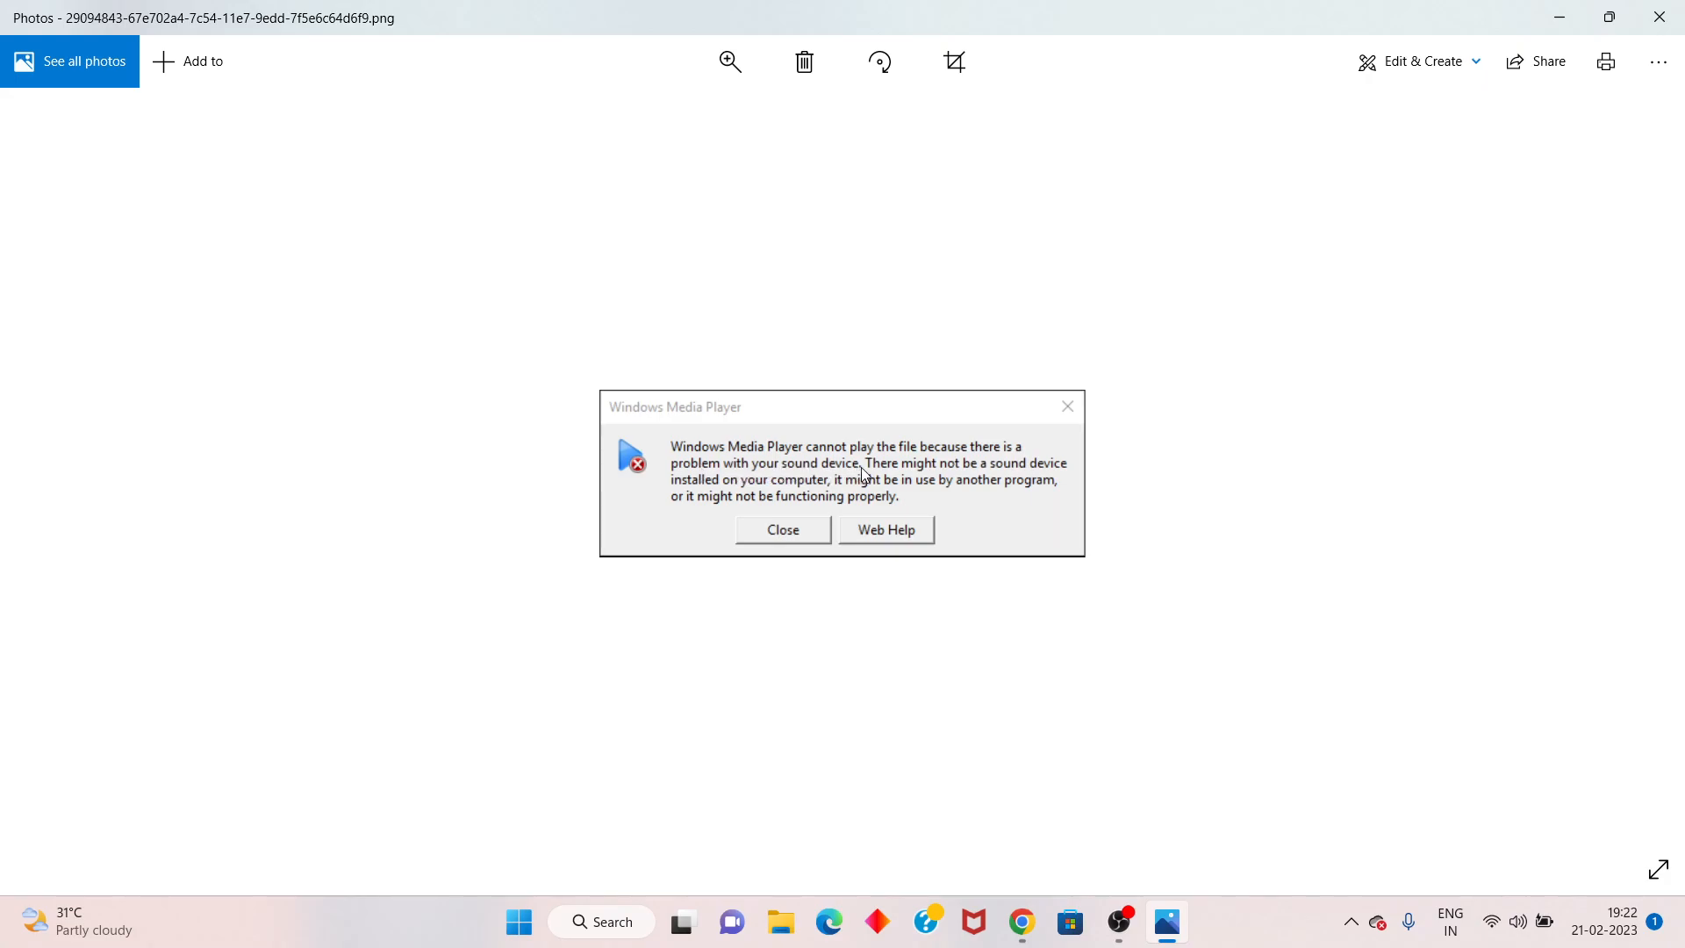
mouse_move(741, 700)
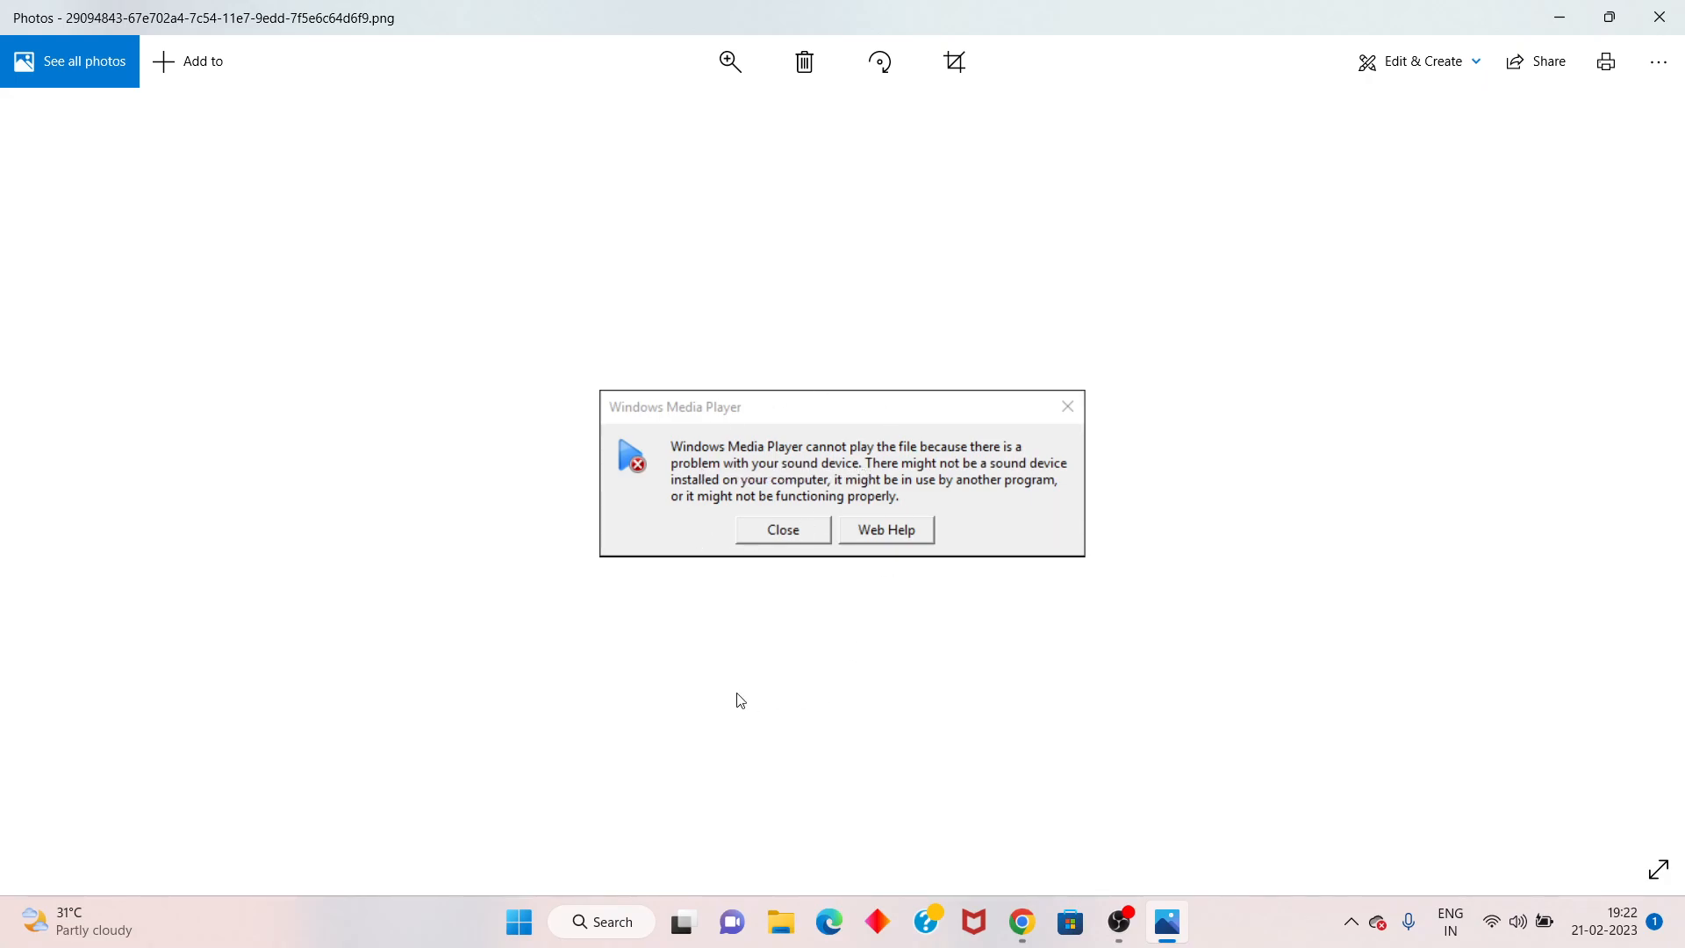
mouse_move(918, 672)
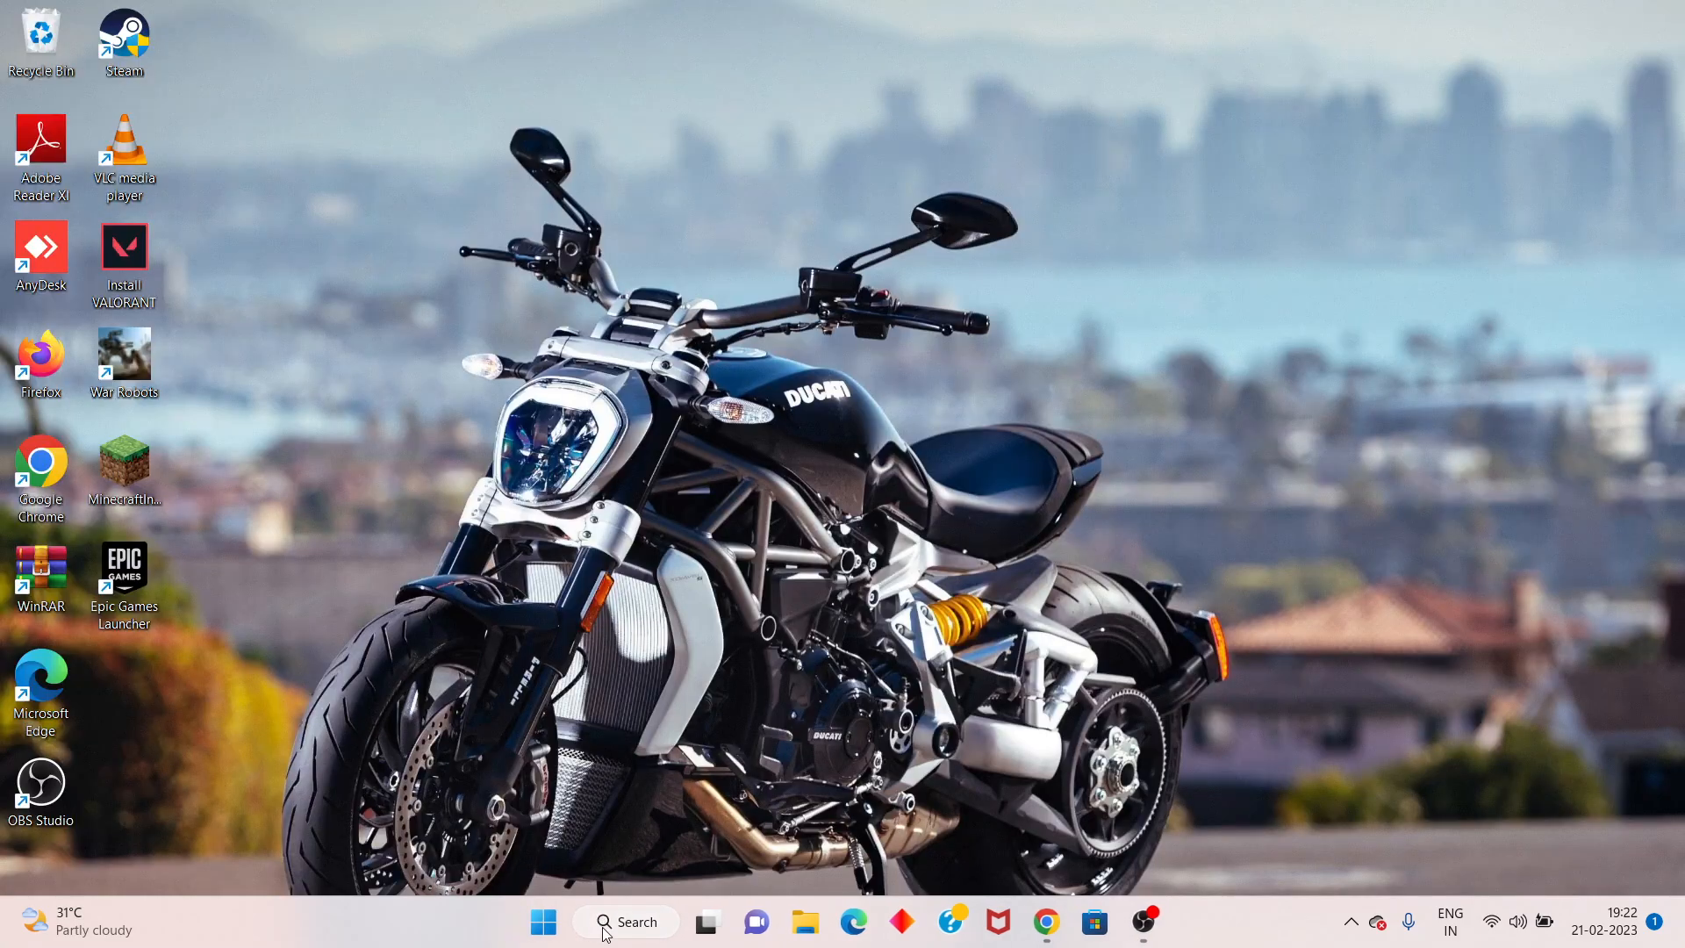
Step: Find Control Panel via Search ('con') and show its items grouped by Category
left_click(625, 921)
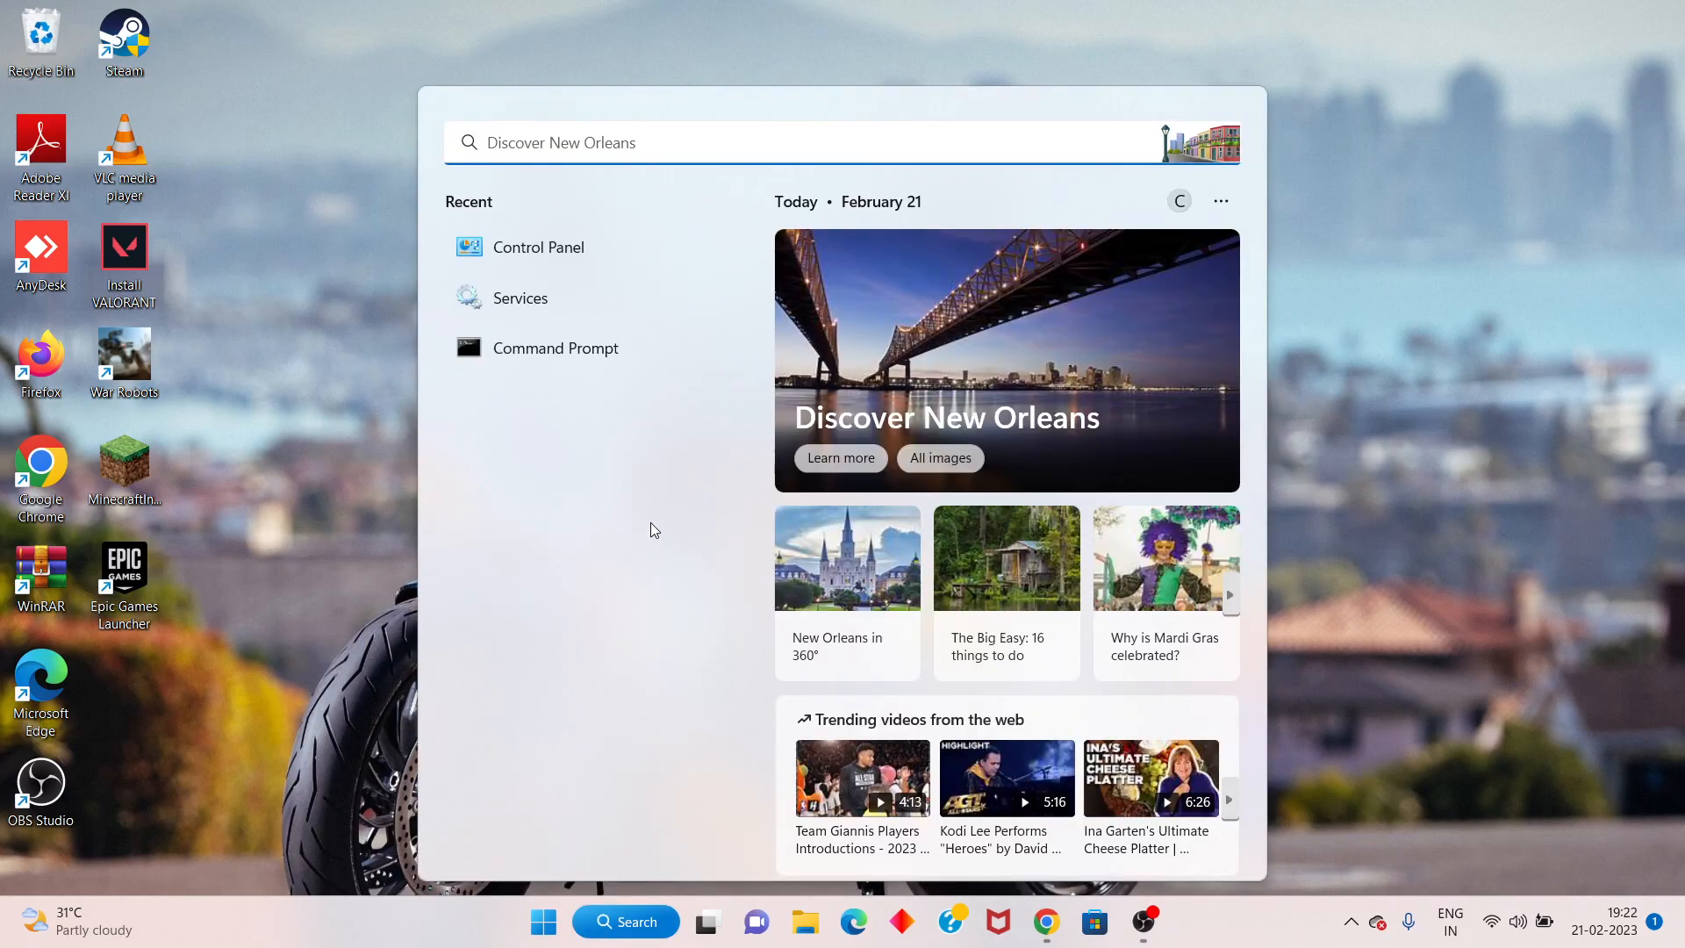
type("con")
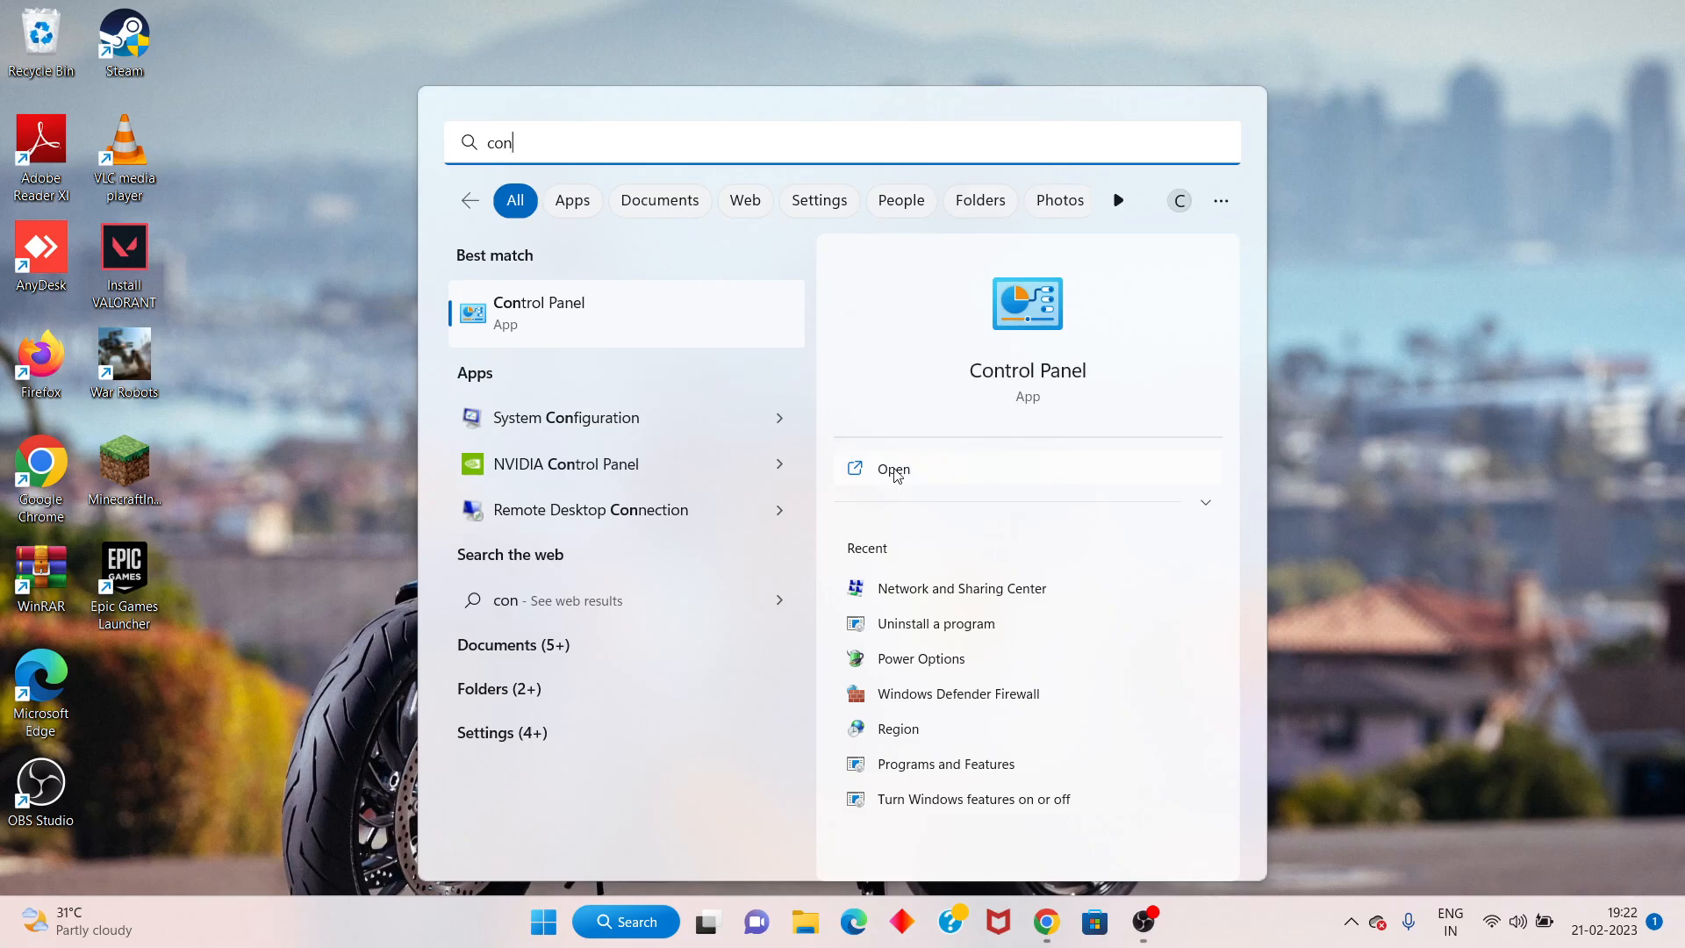
left_click(894, 470)
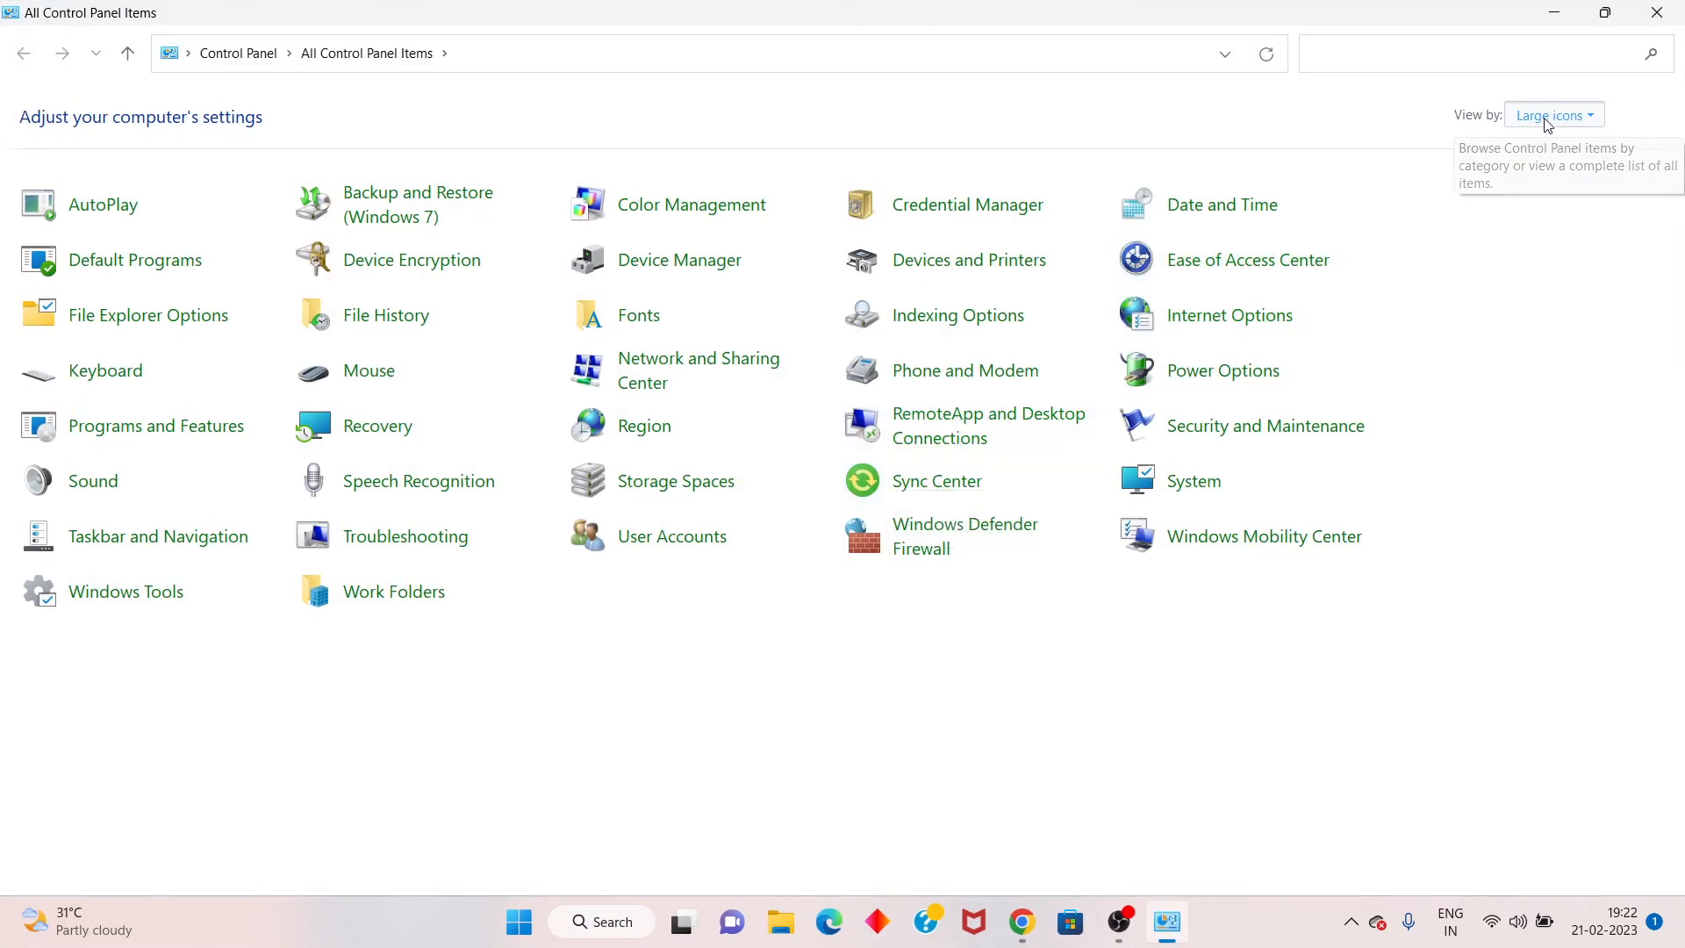
left_click(1550, 115)
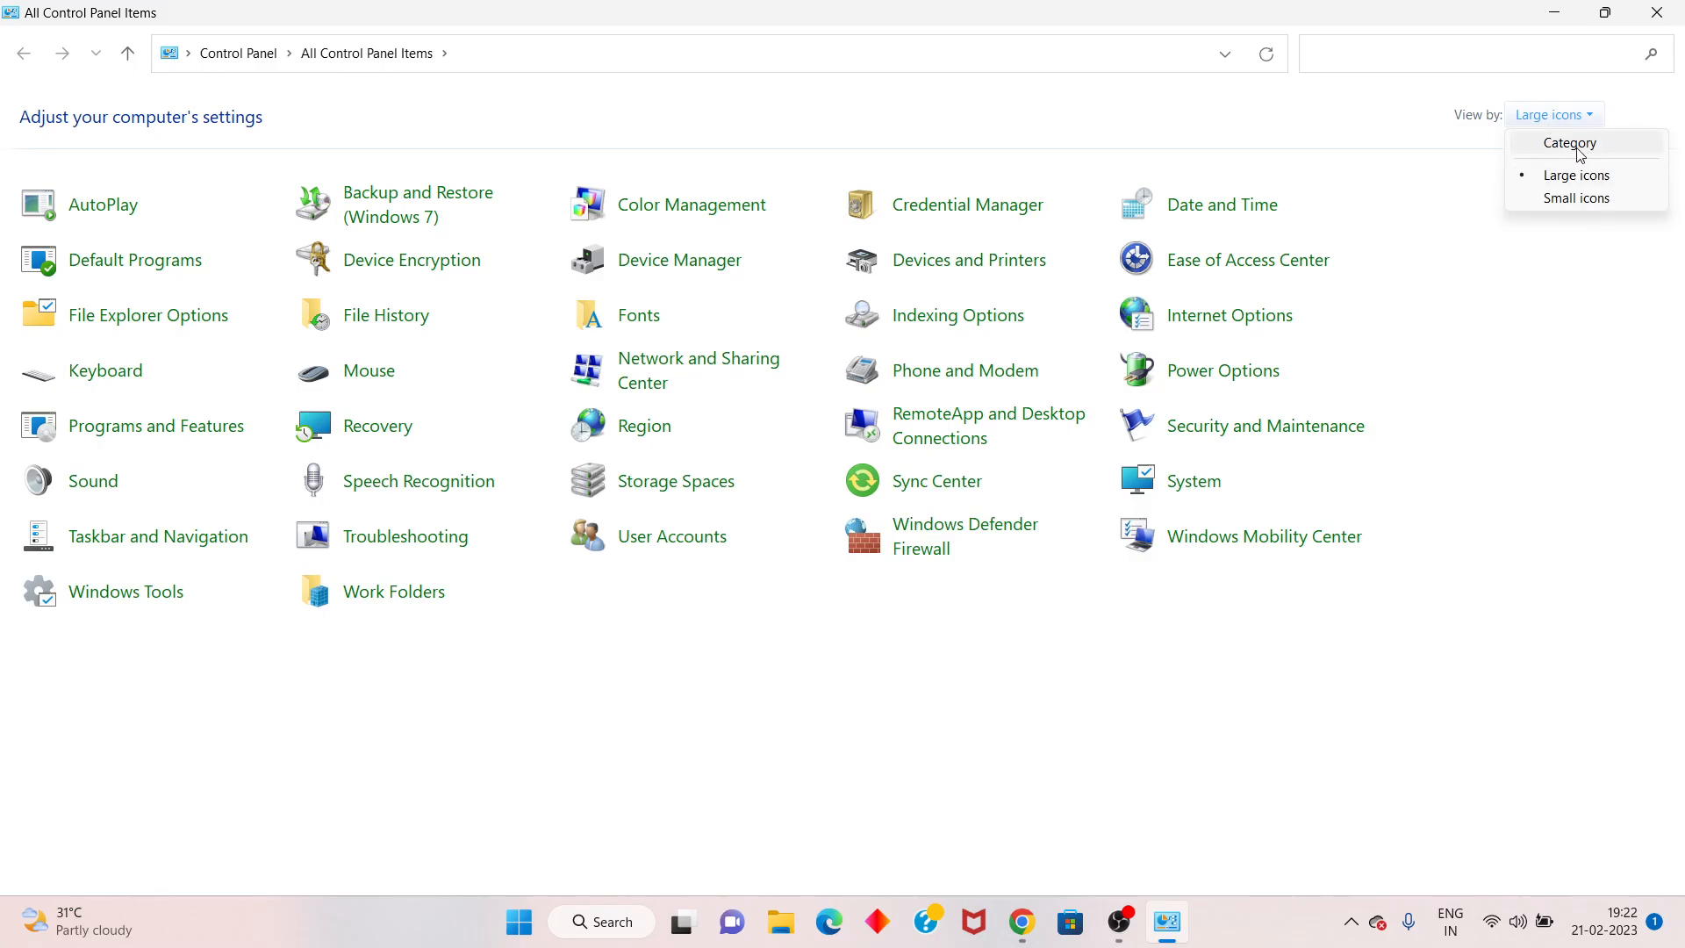
left_click(1569, 143)
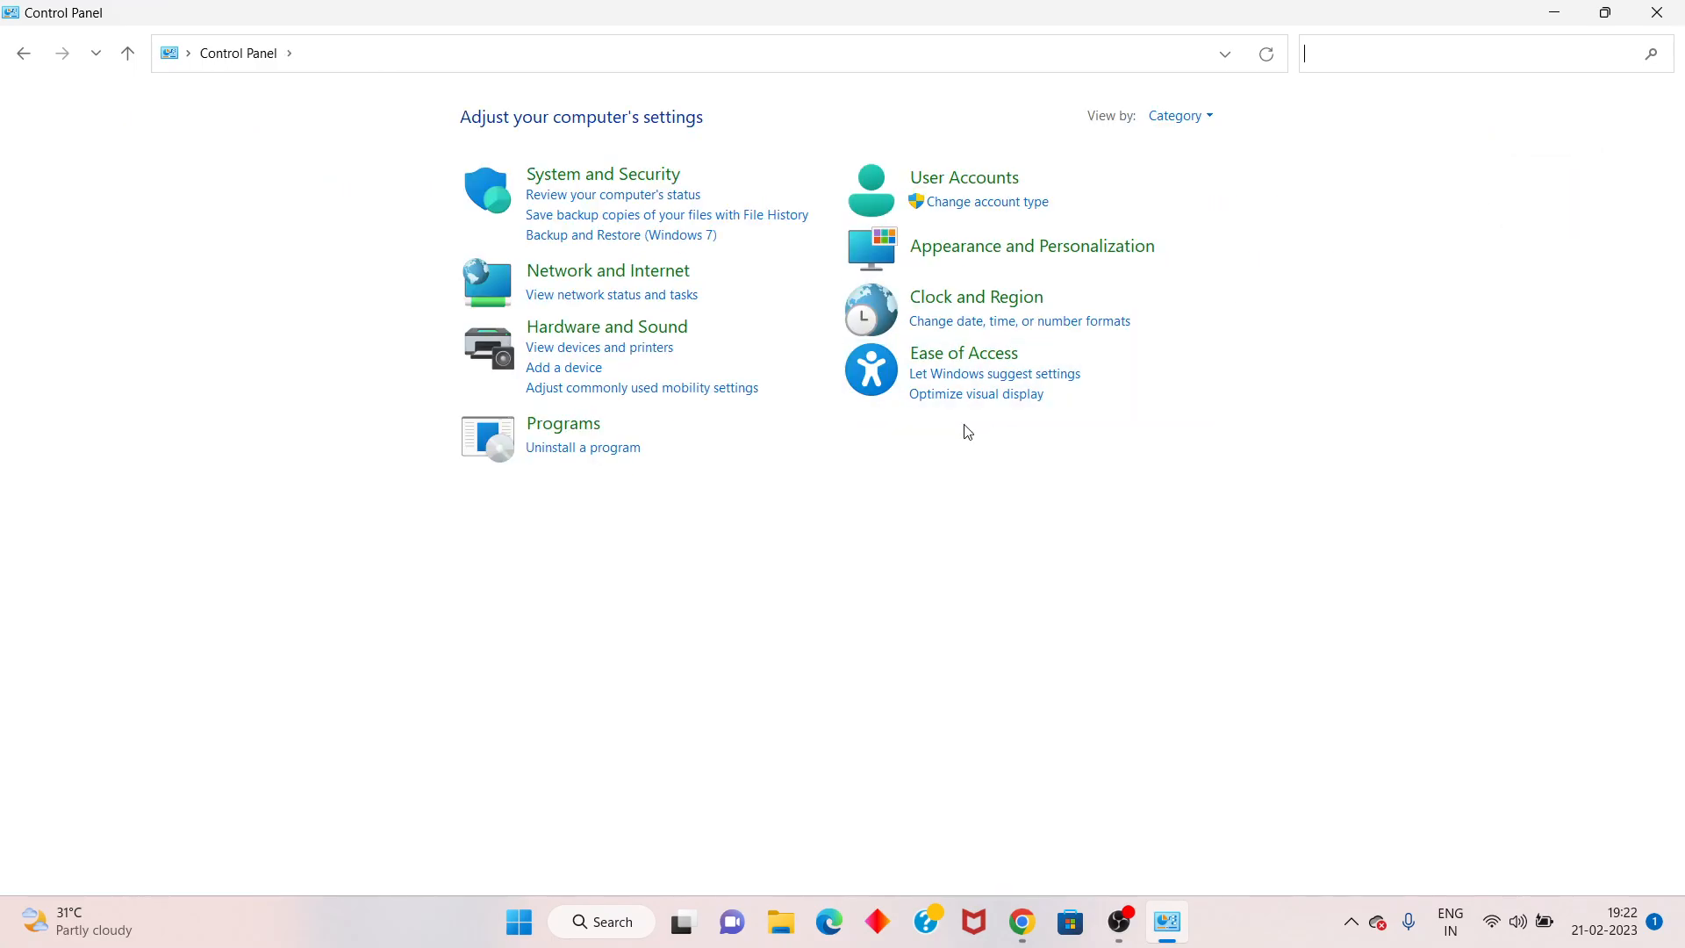
mouse_move(577, 456)
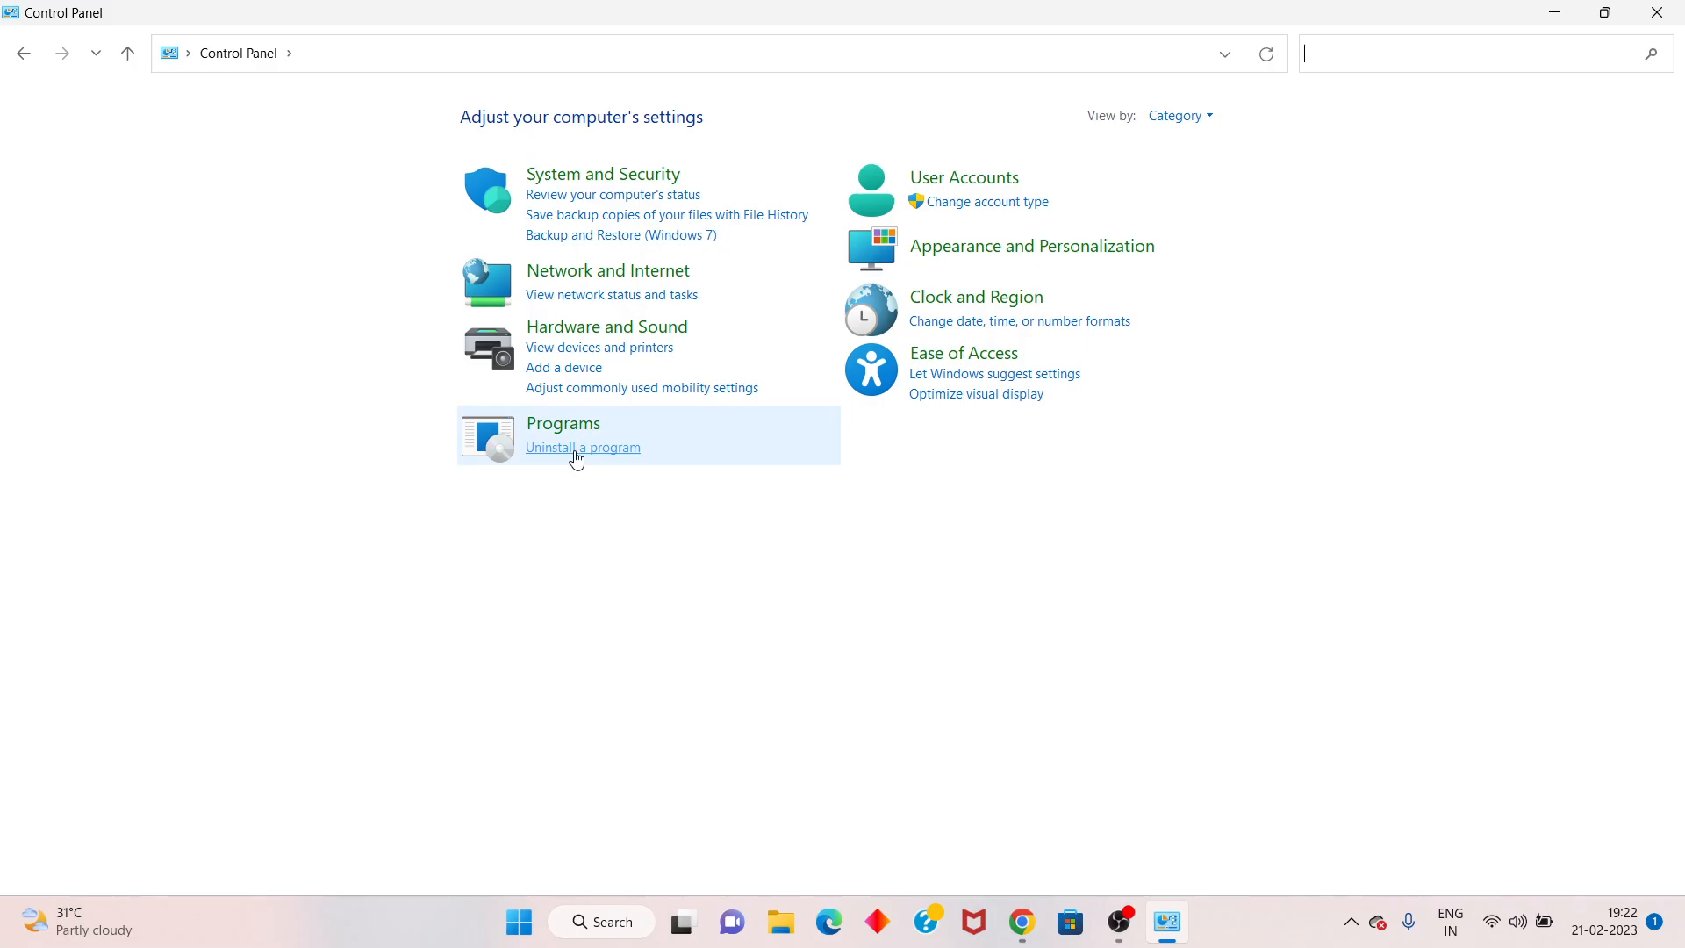
Step: Reach the Windows Features list through Uninstall a program in Programs
left_click(581, 448)
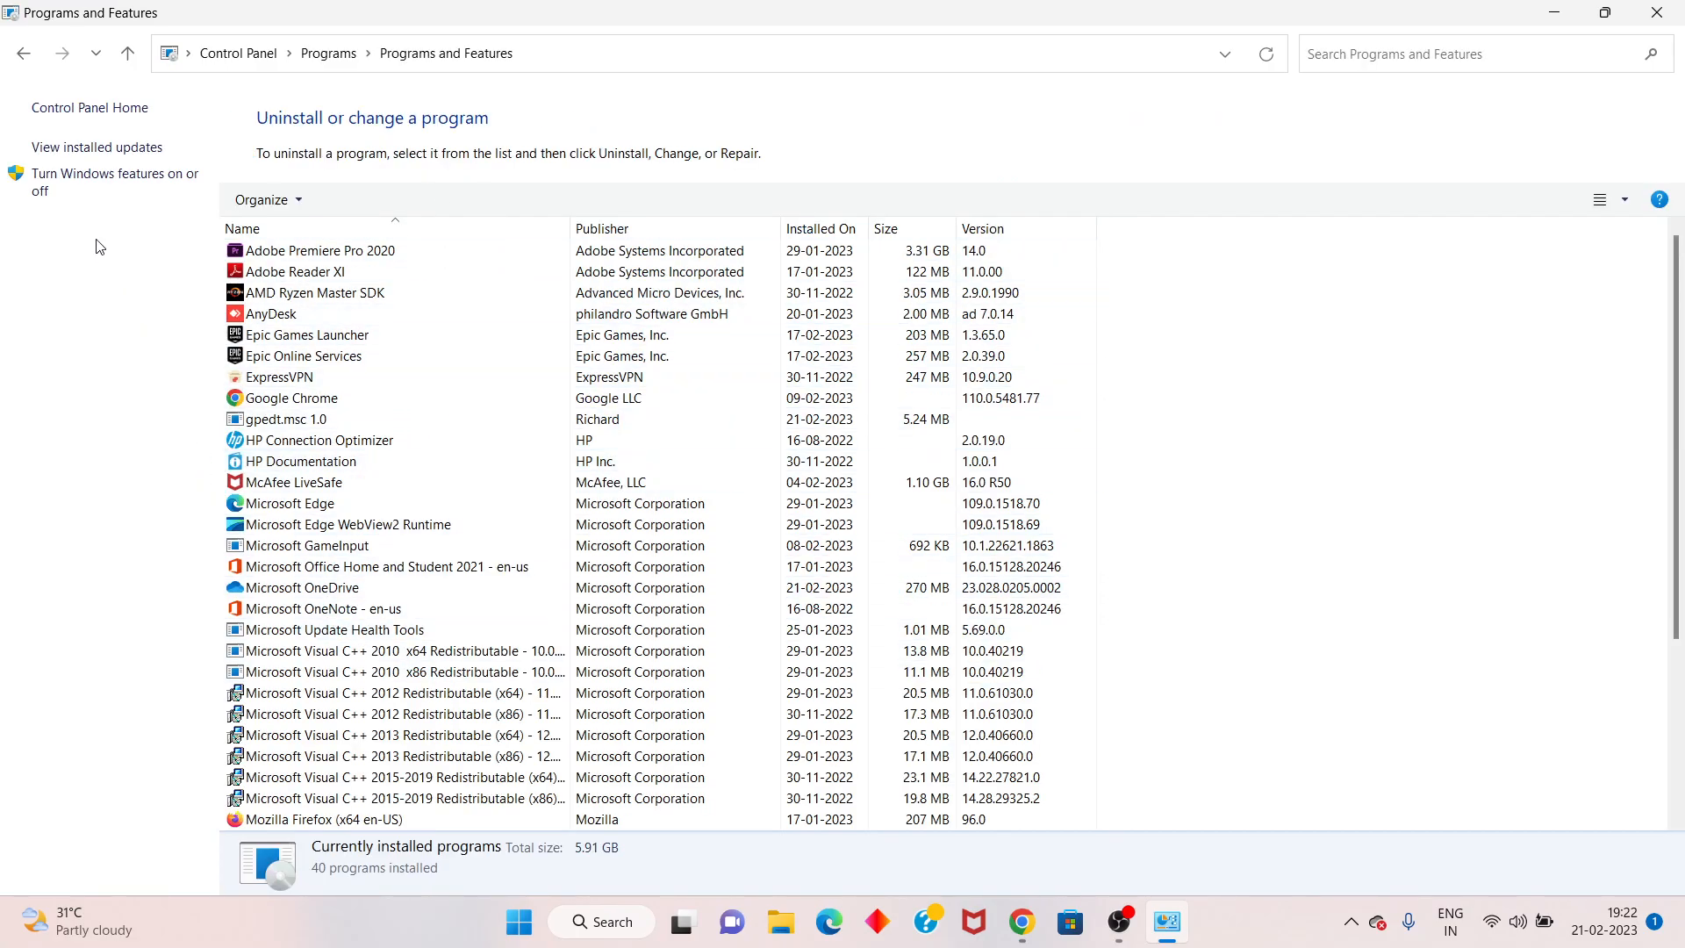
mouse_move(112, 181)
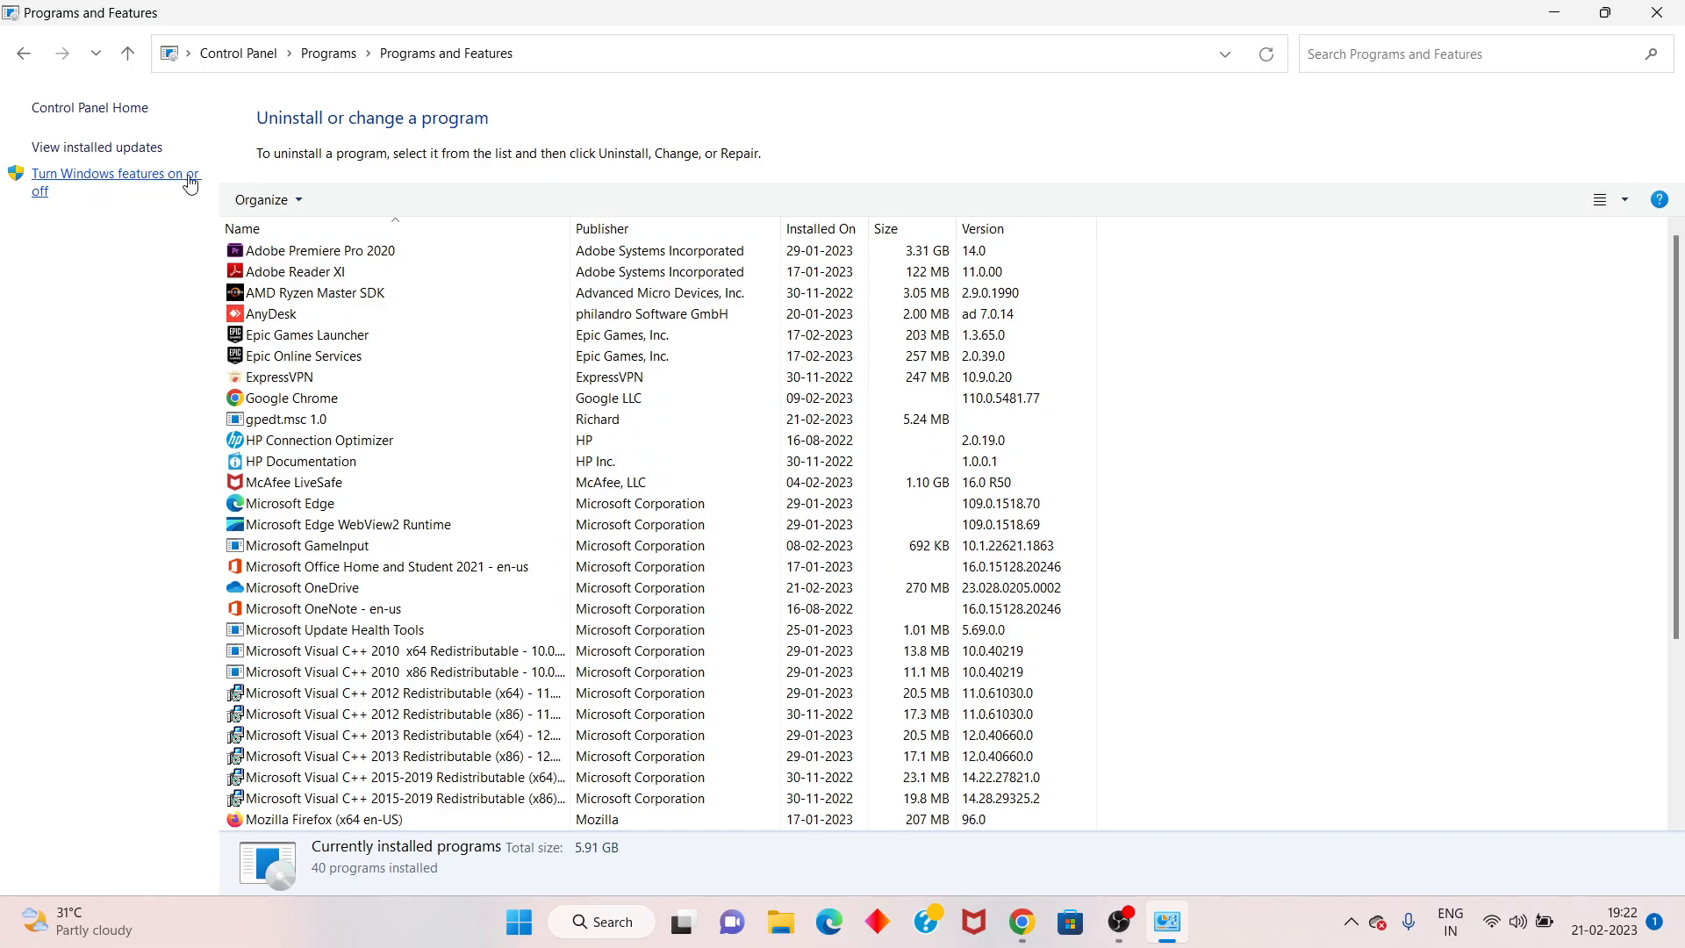
left_click(112, 174)
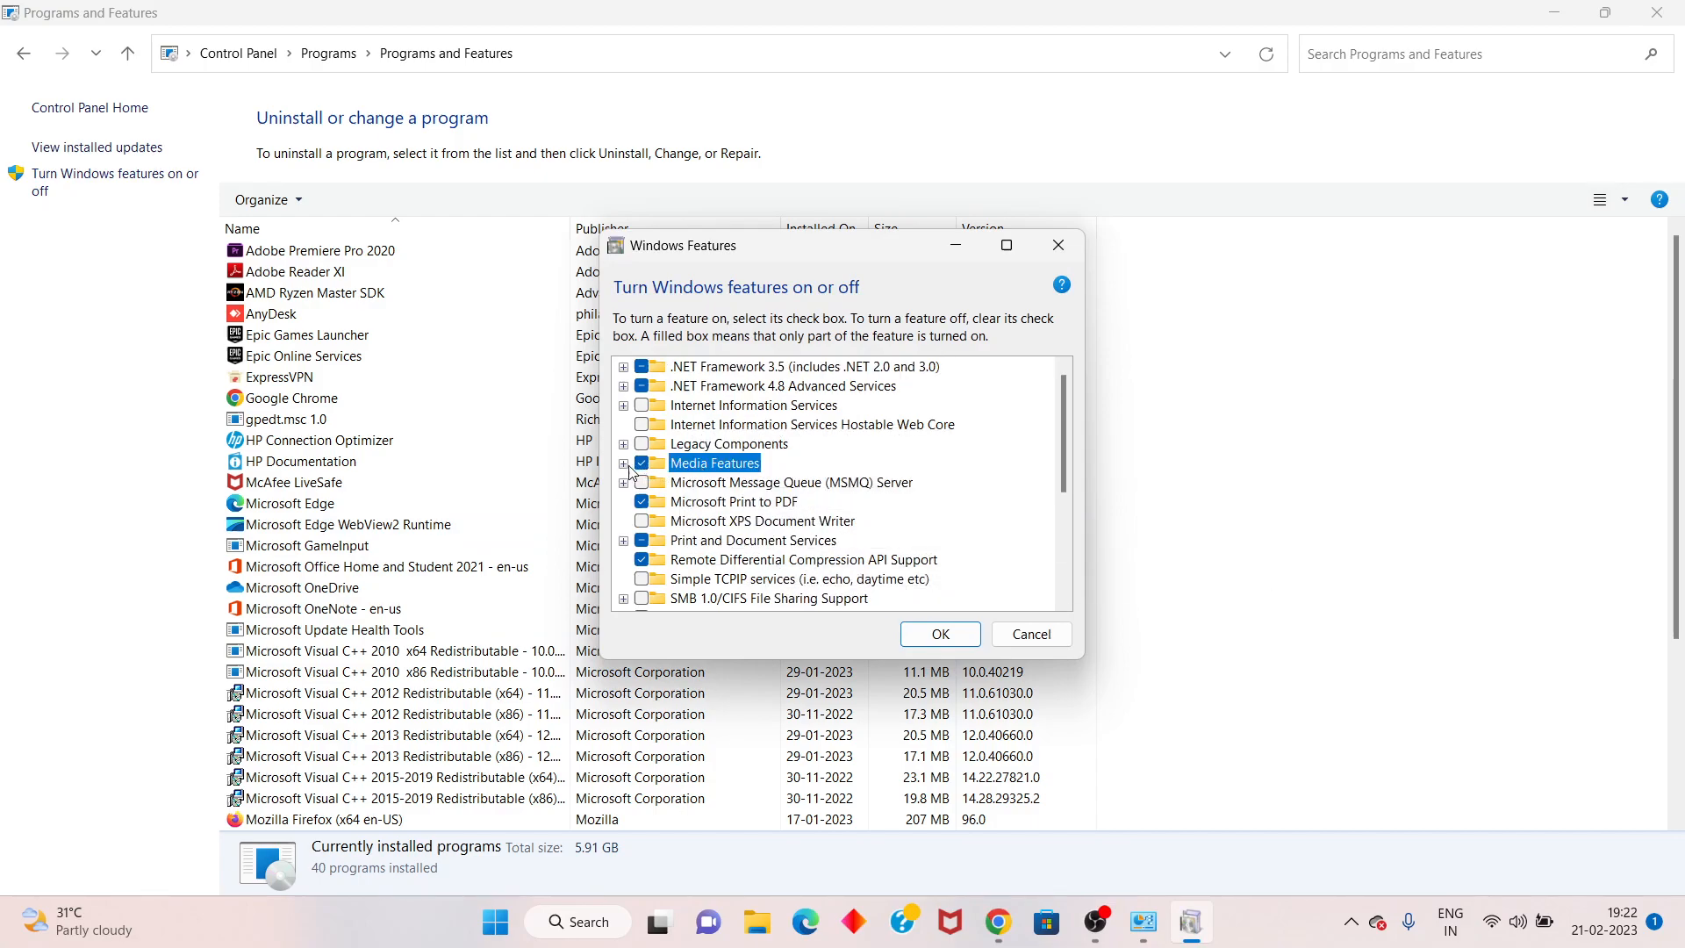
Step: Uncheck Windows Media Player under Media Features, confirm the warning with Yes, and apply with OK
left_click(624, 462)
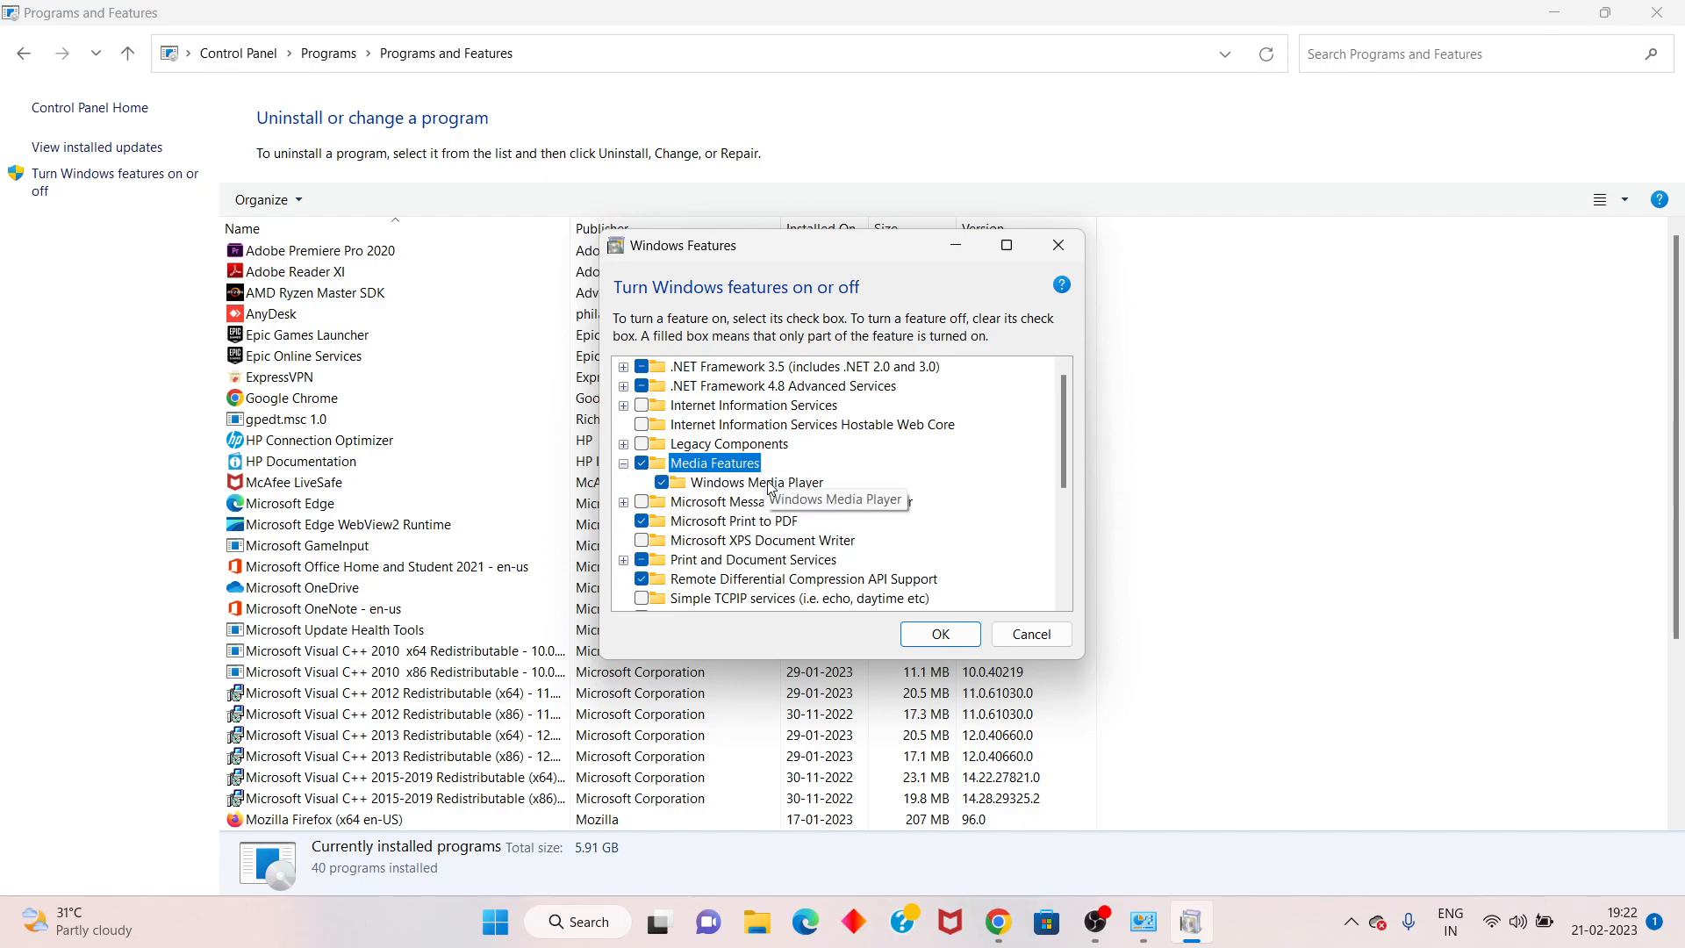
left_click(755, 481)
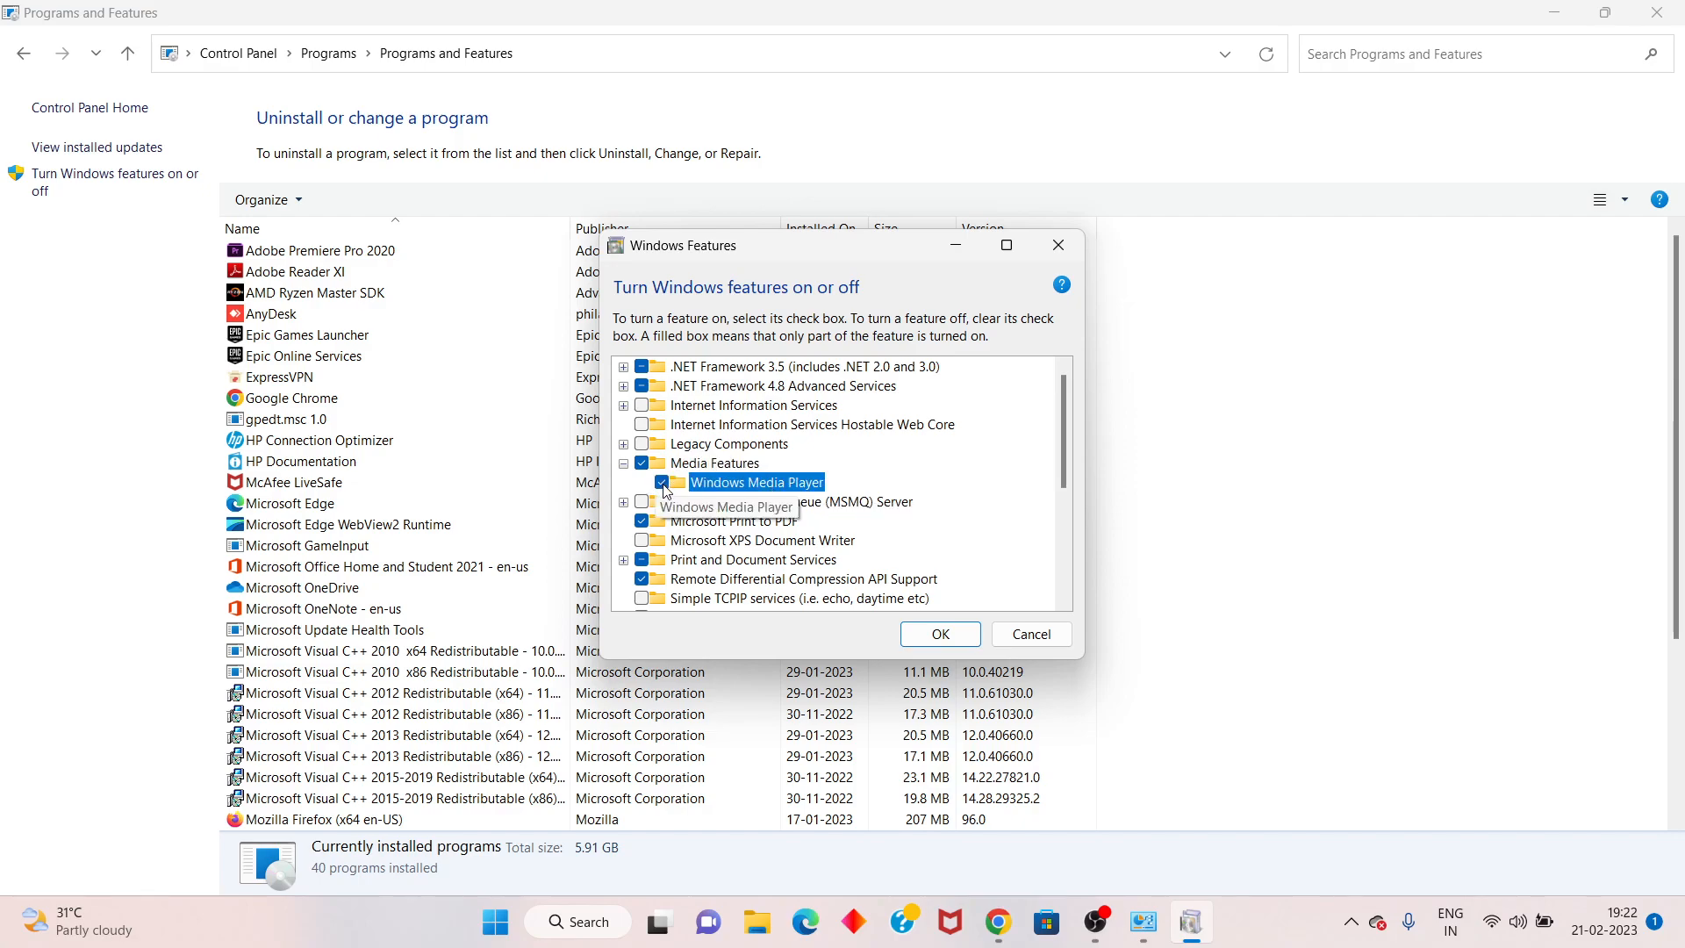
left_click(641, 481)
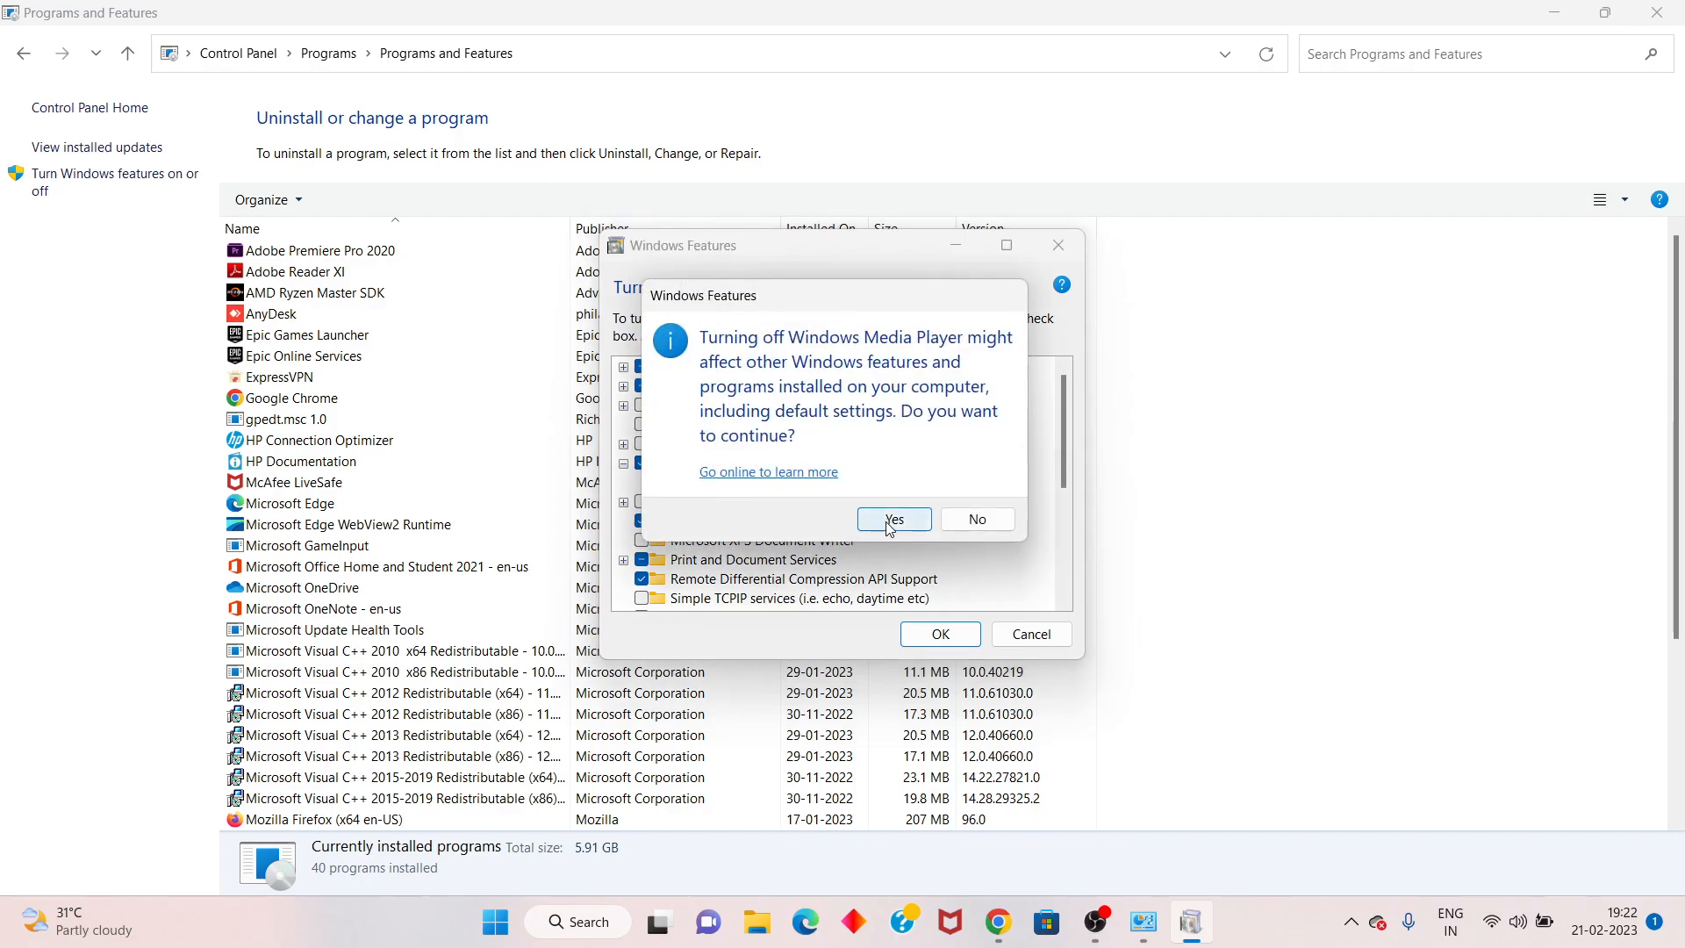
left_click(893, 520)
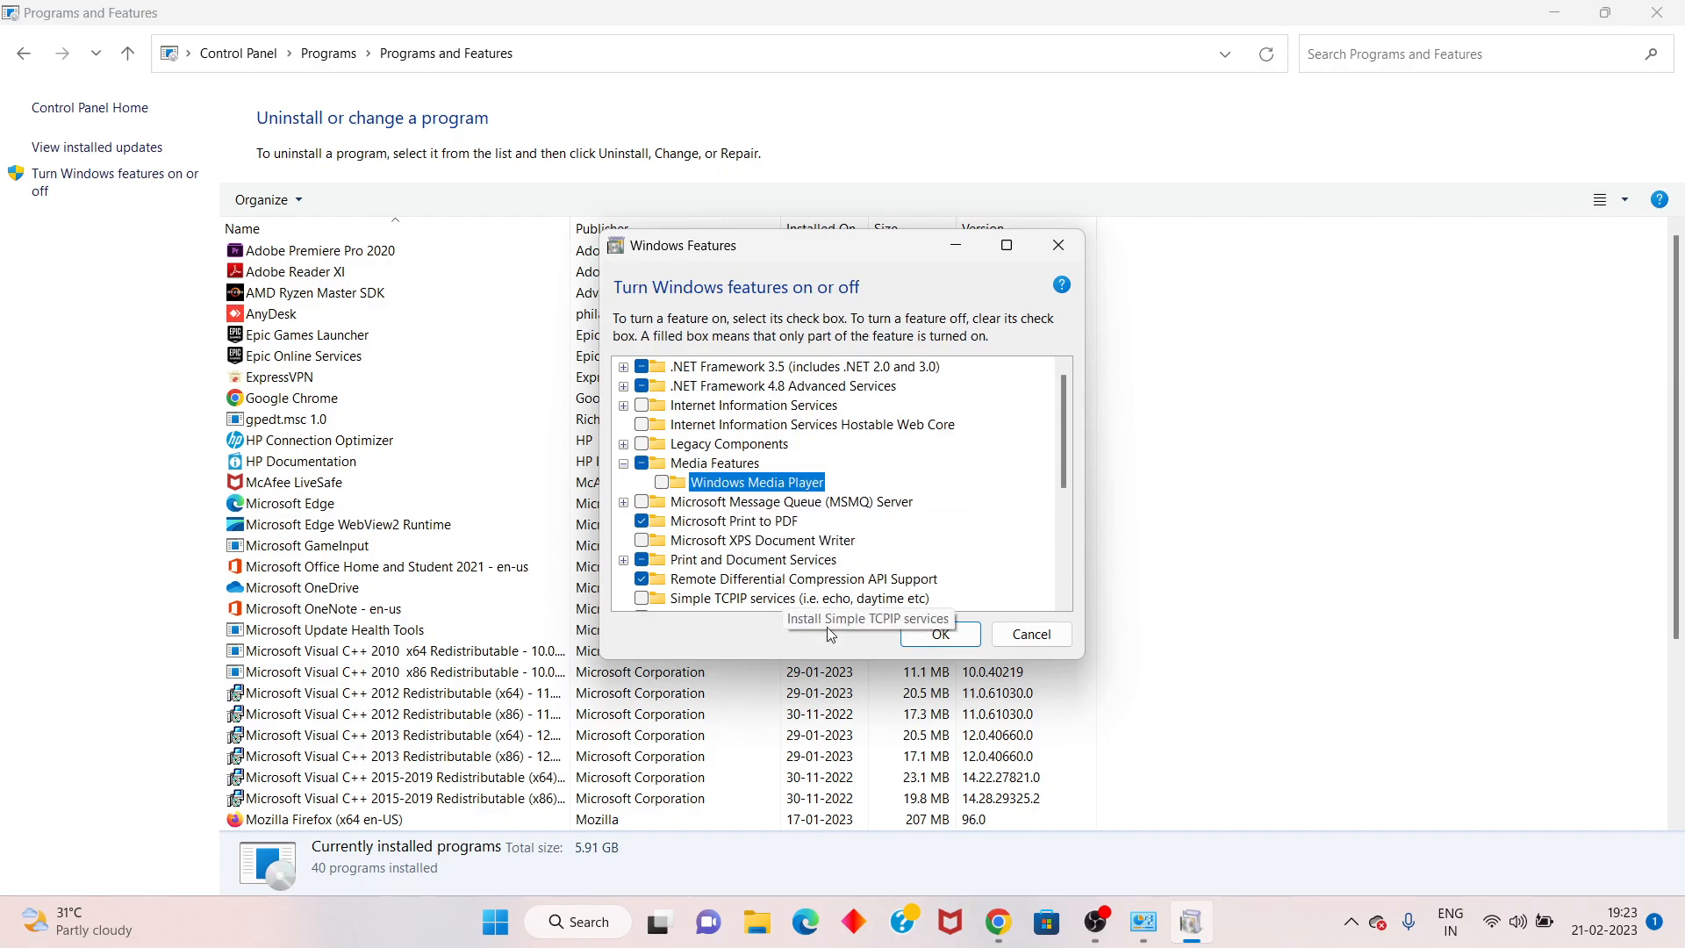
mouse_move(941, 633)
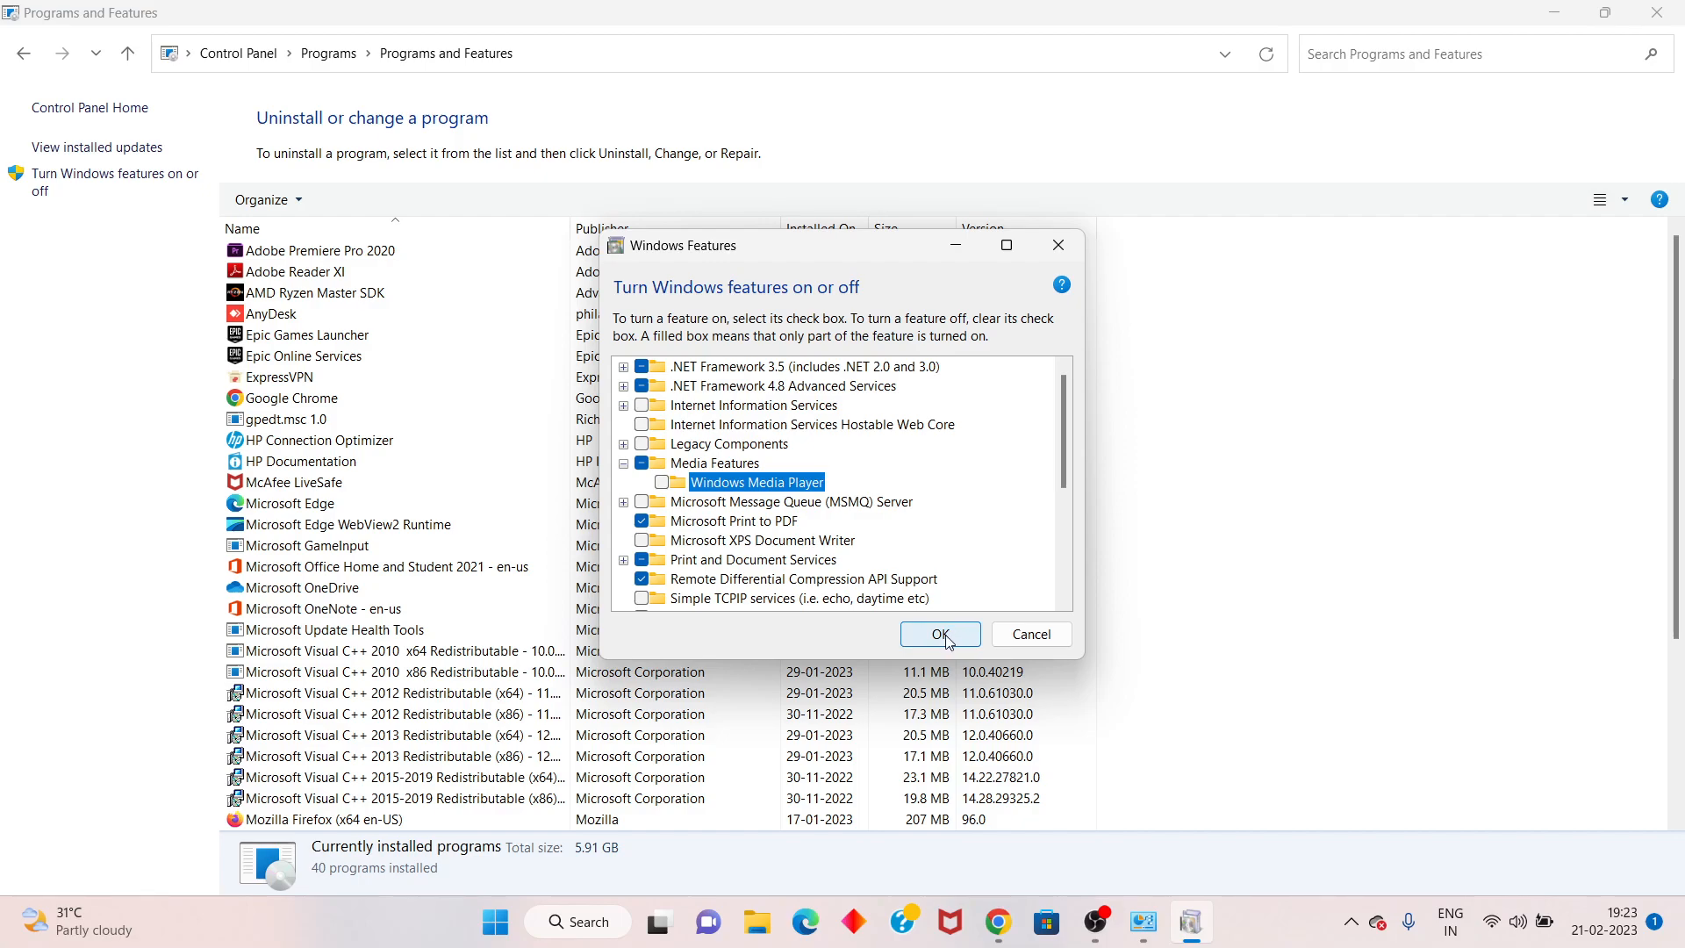
mouse_move(783, 578)
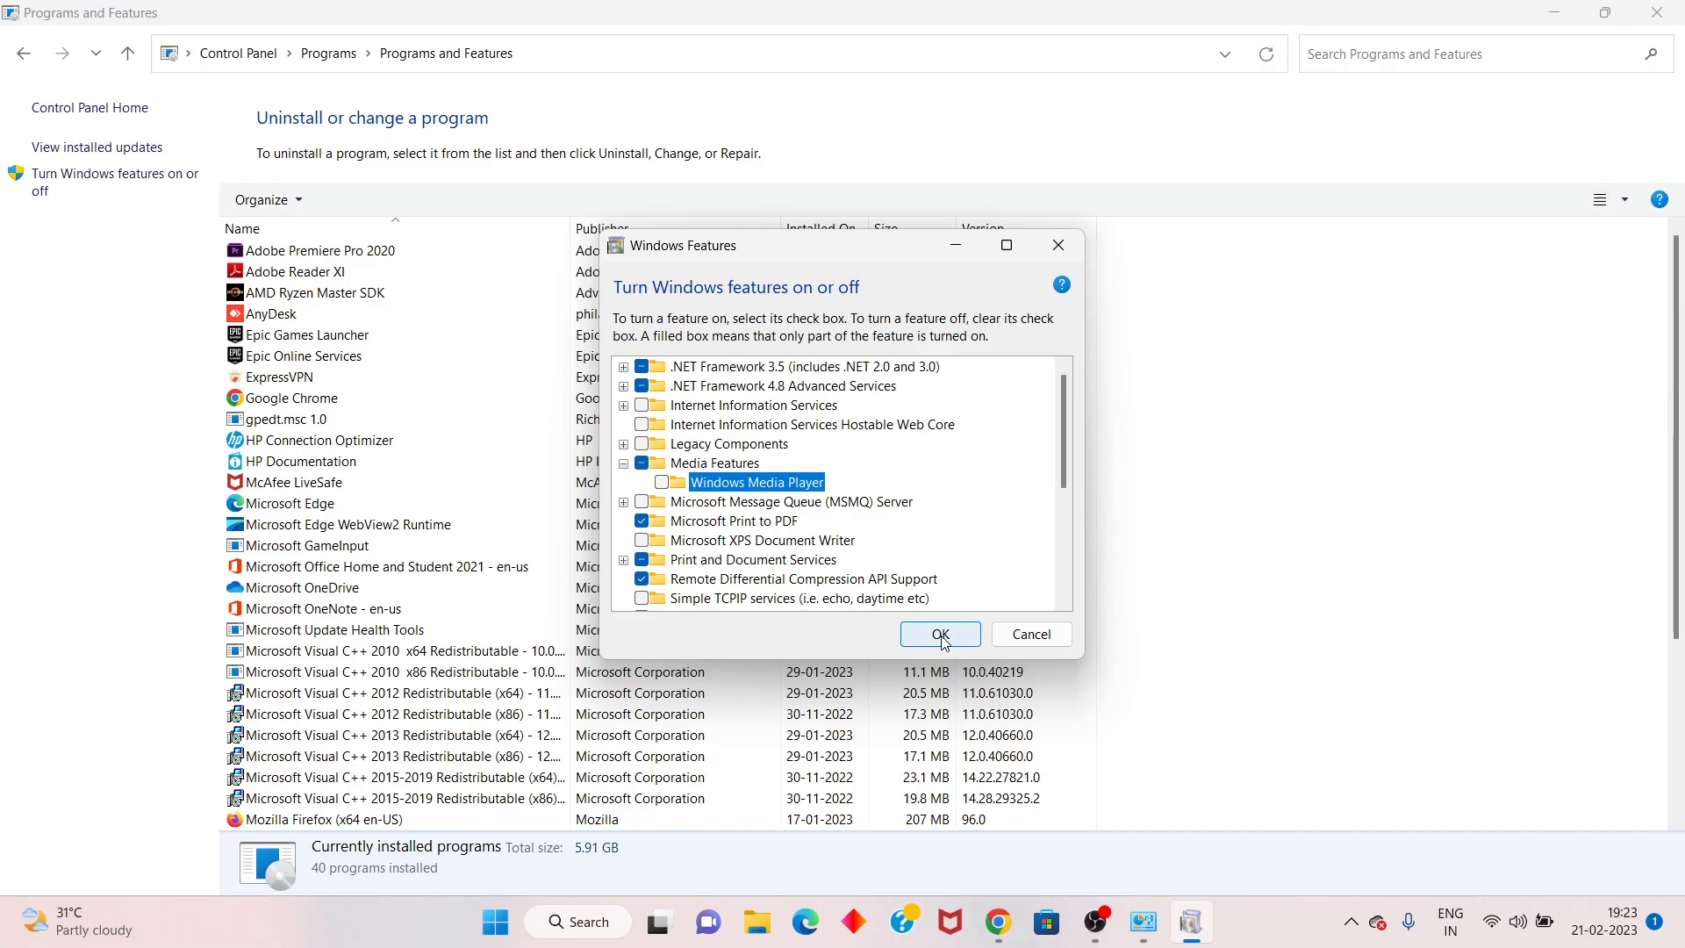
left_click(939, 633)
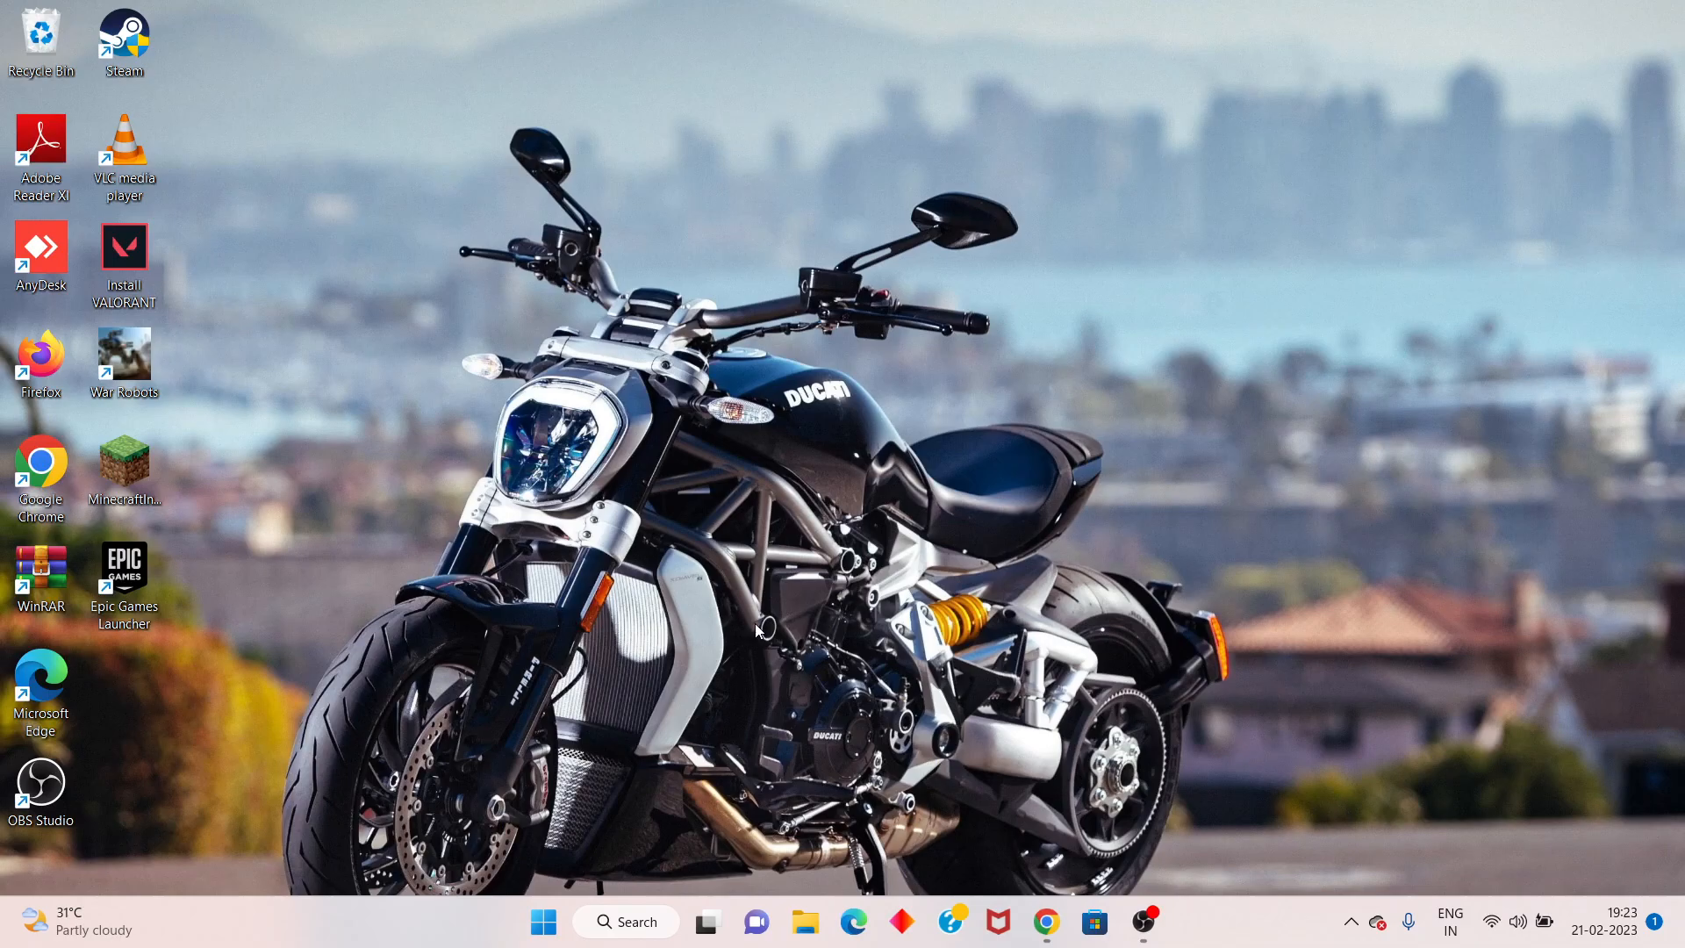
Step: Restart the PC from the Start menu's Power options
left_click(542, 922)
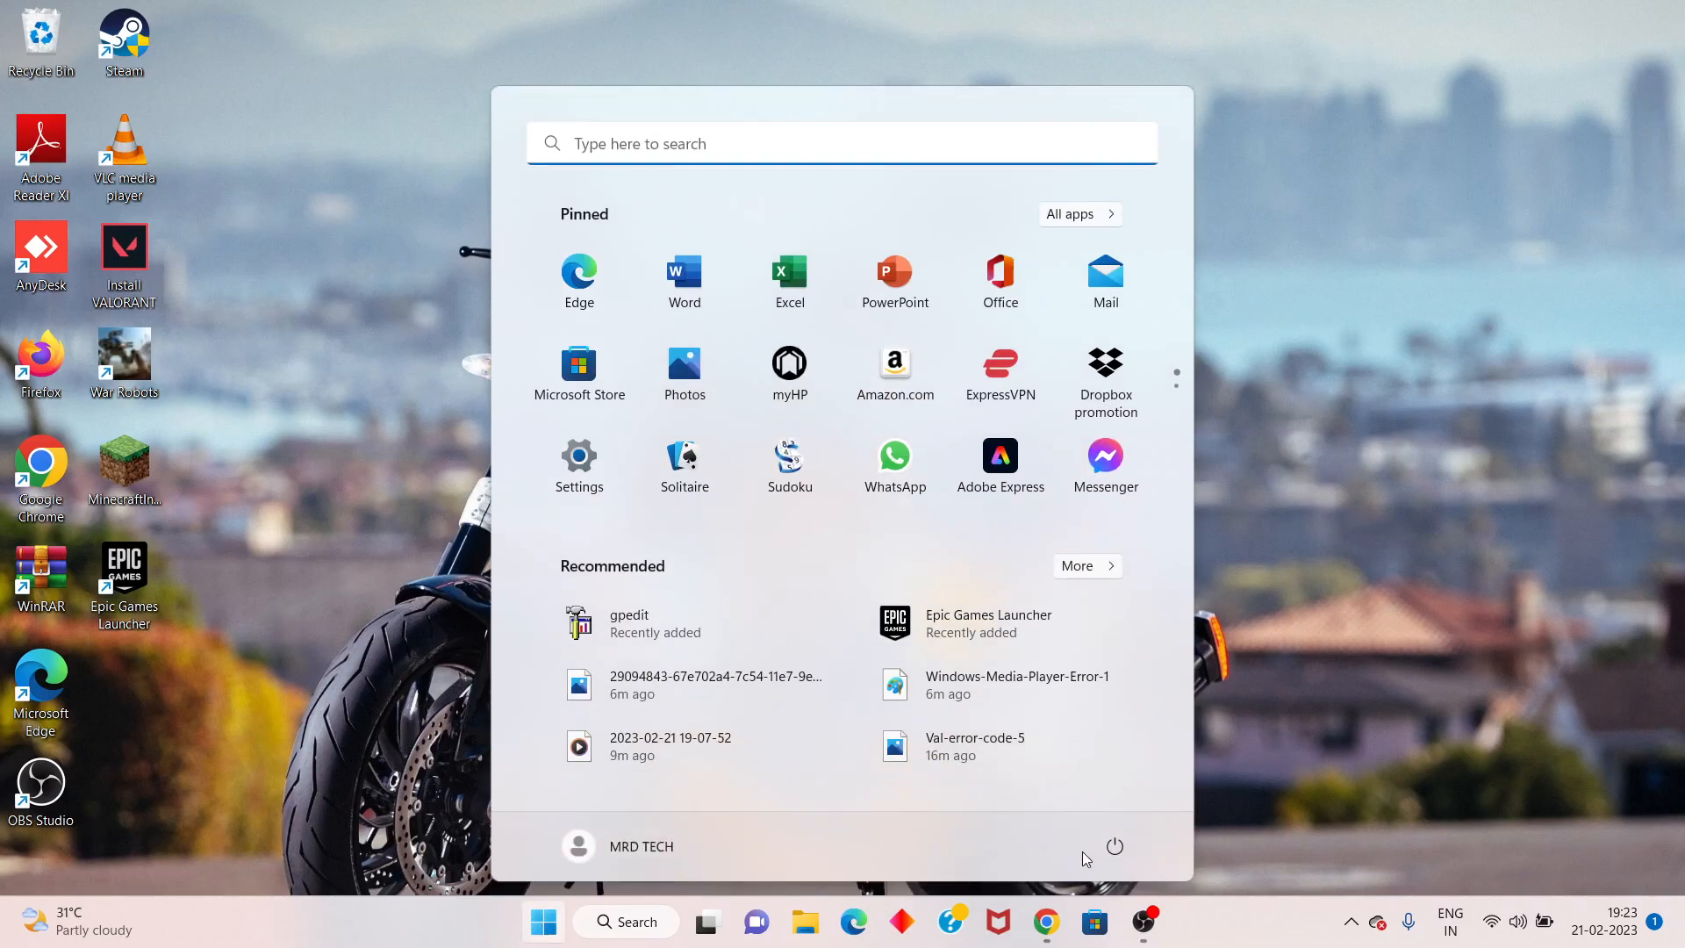
left_click(1114, 846)
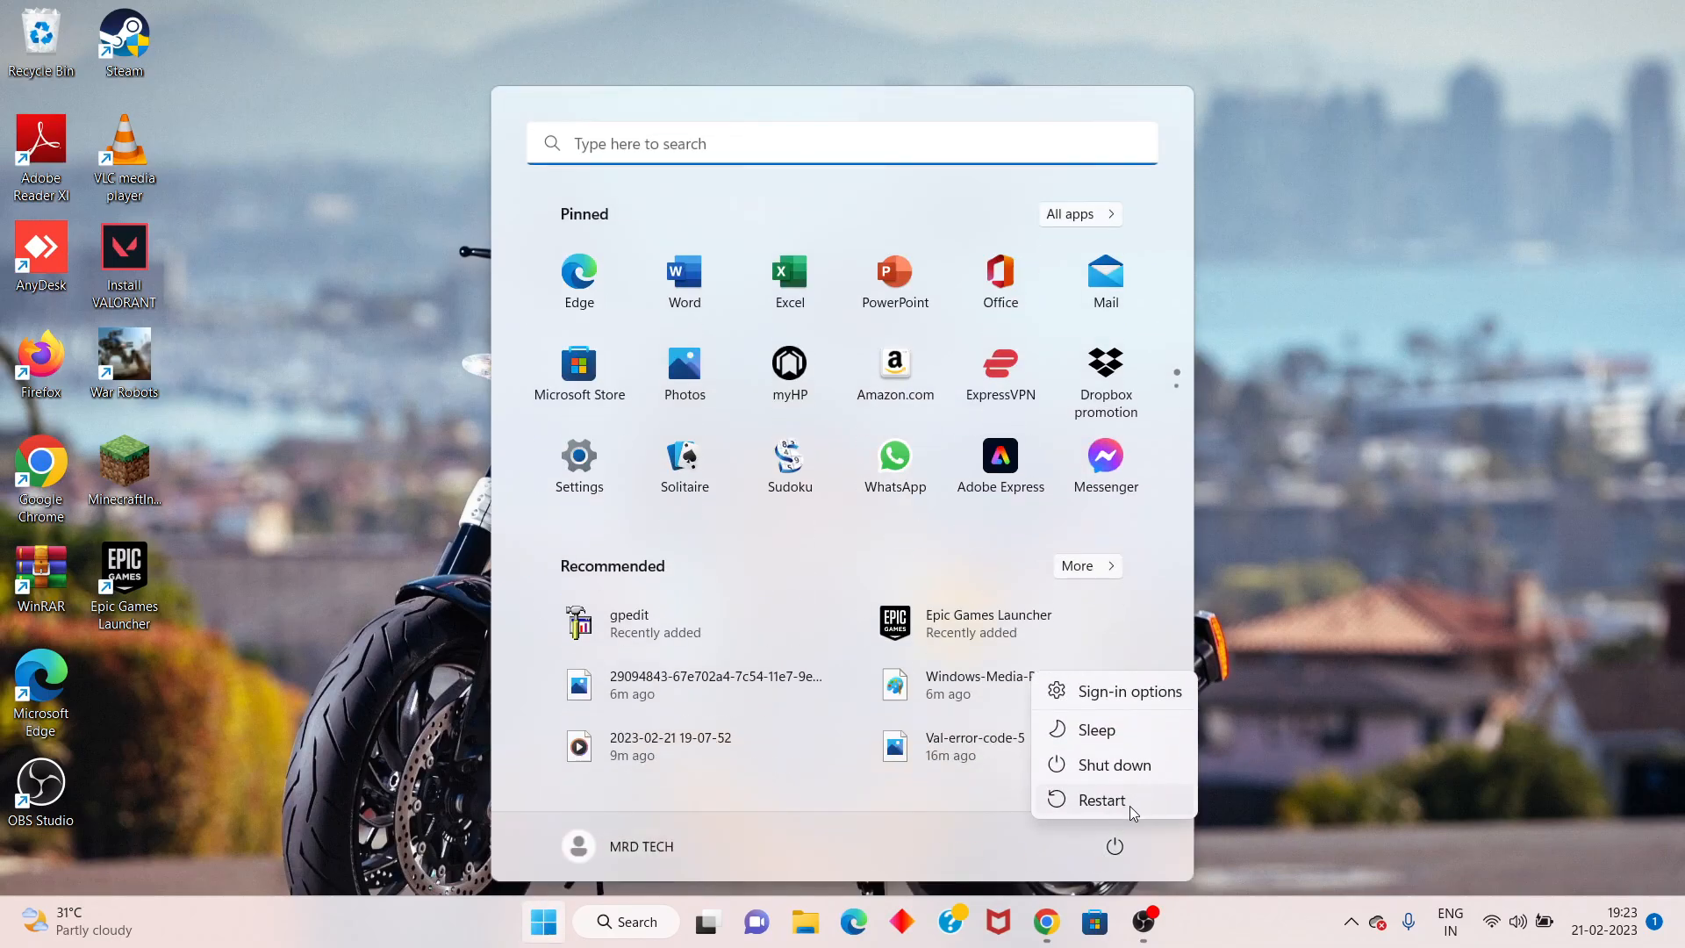
left_click(1114, 846)
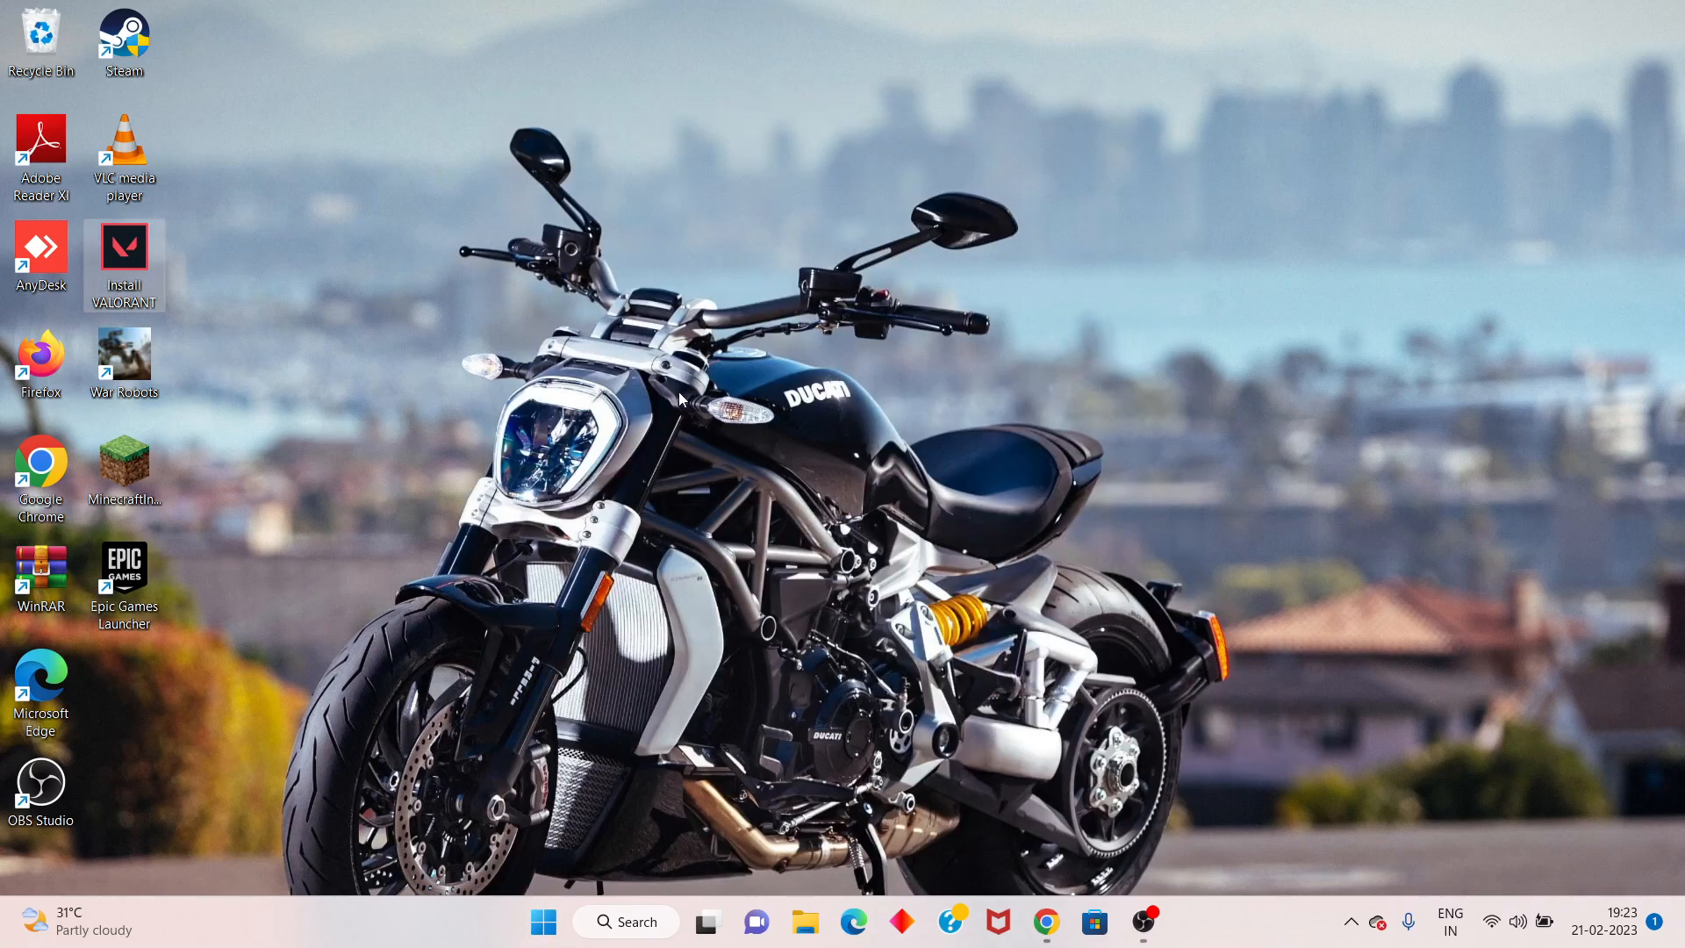
mouse_move(335, 334)
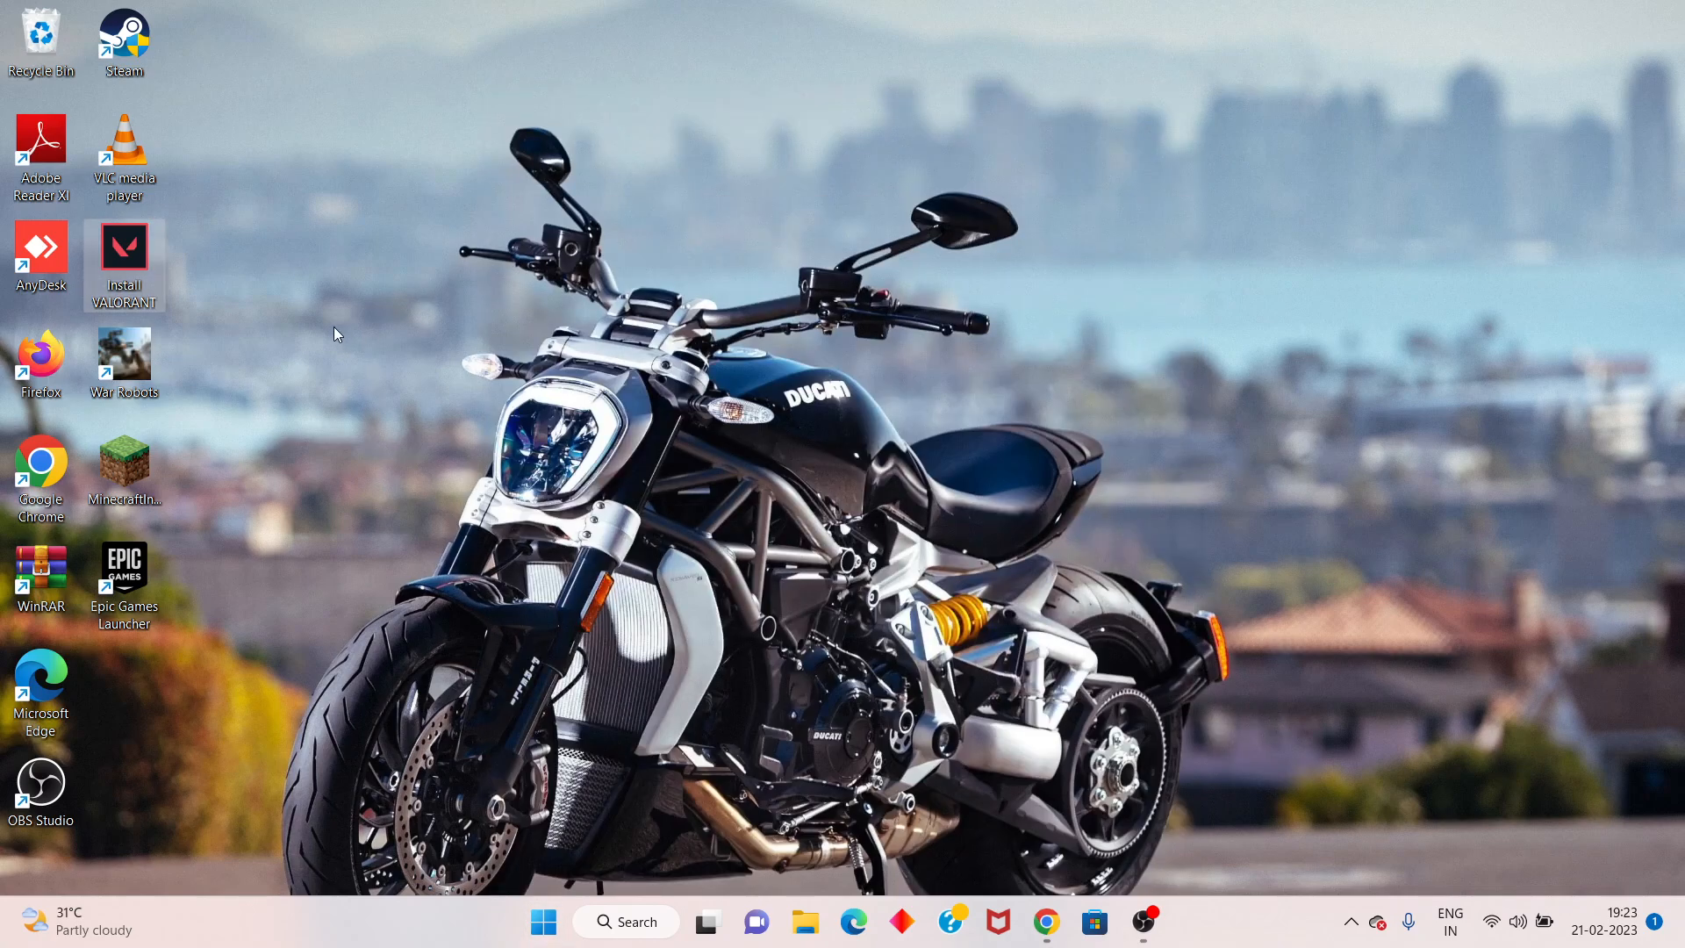